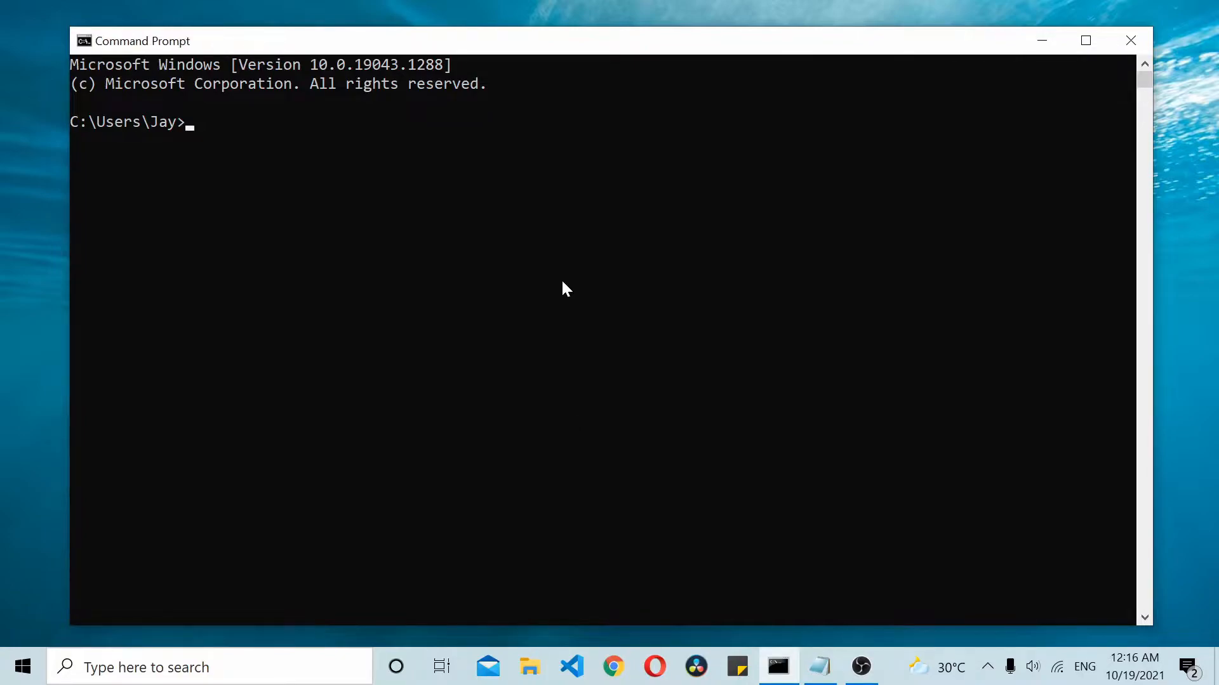
# Step: Create the React app with npx create-react-app react-boot-applica
pyautogui.write('npx create-react-app re')
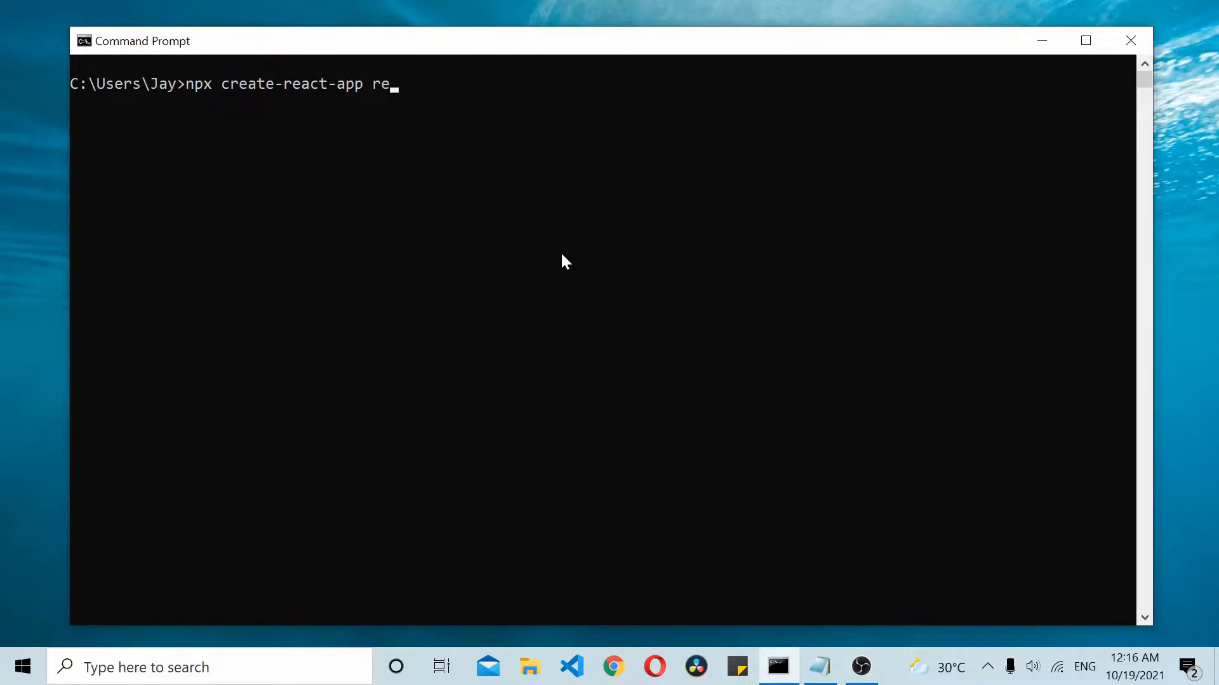
pyautogui.write('act-boot-a')
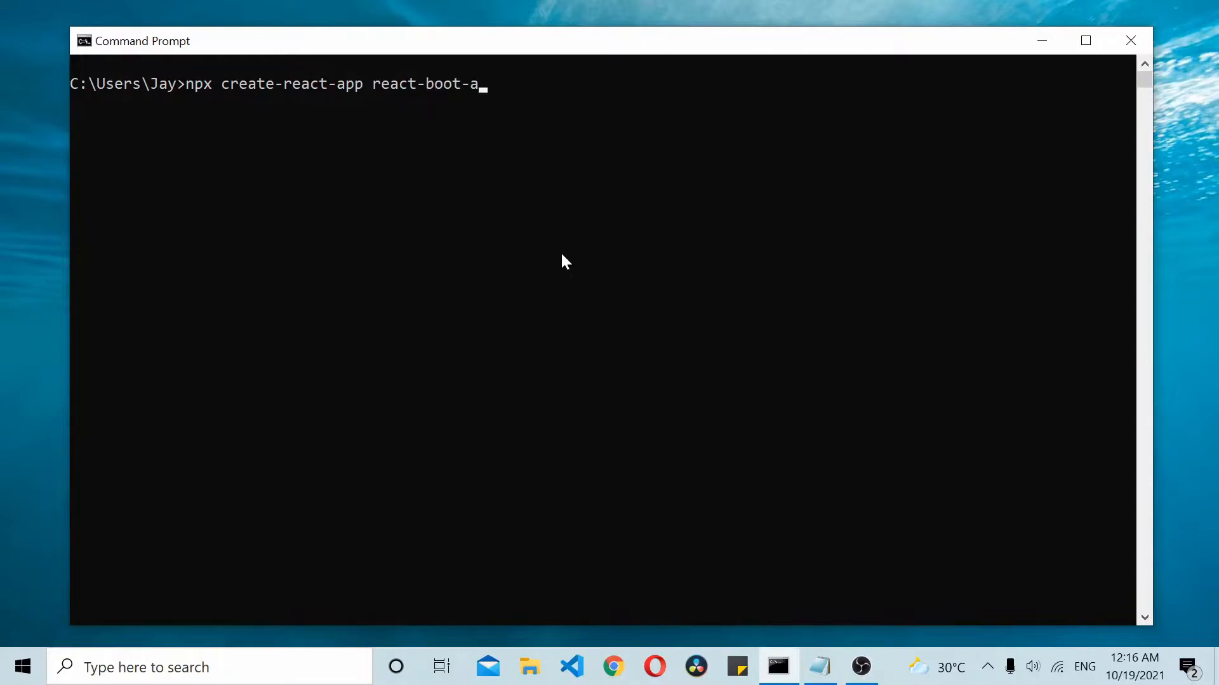
pyautogui.write('pplica')
pyautogui.write('cd')
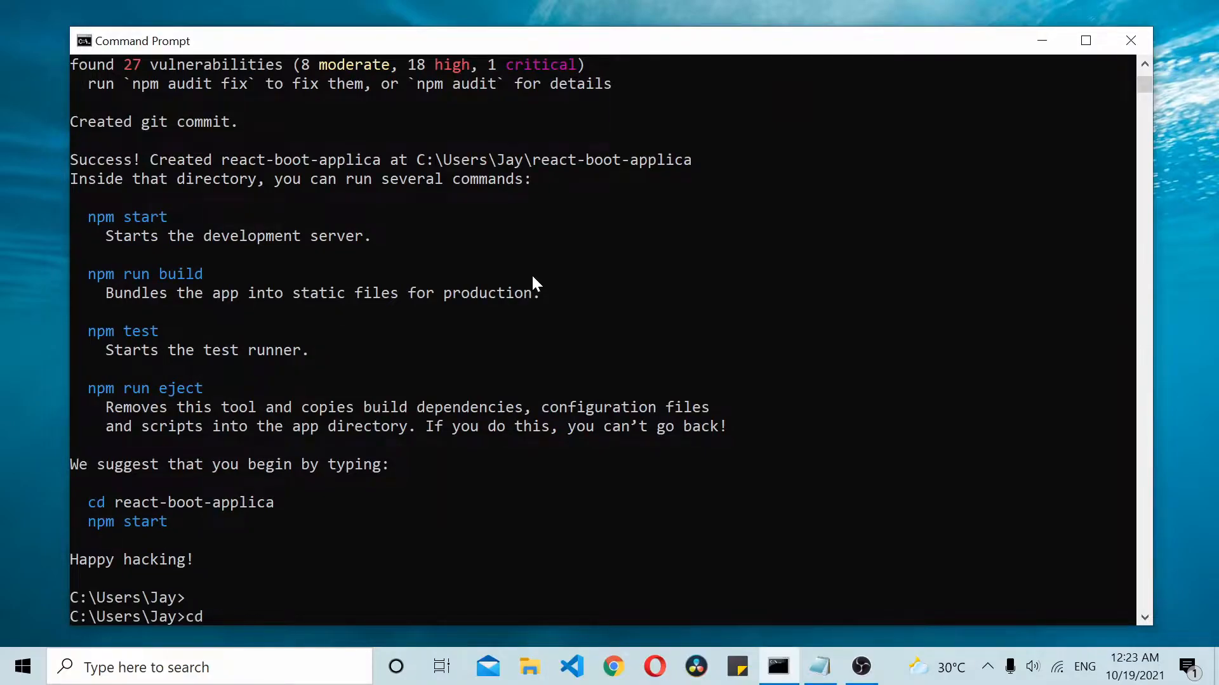
# Step: Move into the react-boot-applica folder and launch npm start
pyautogui.press('Backspace')
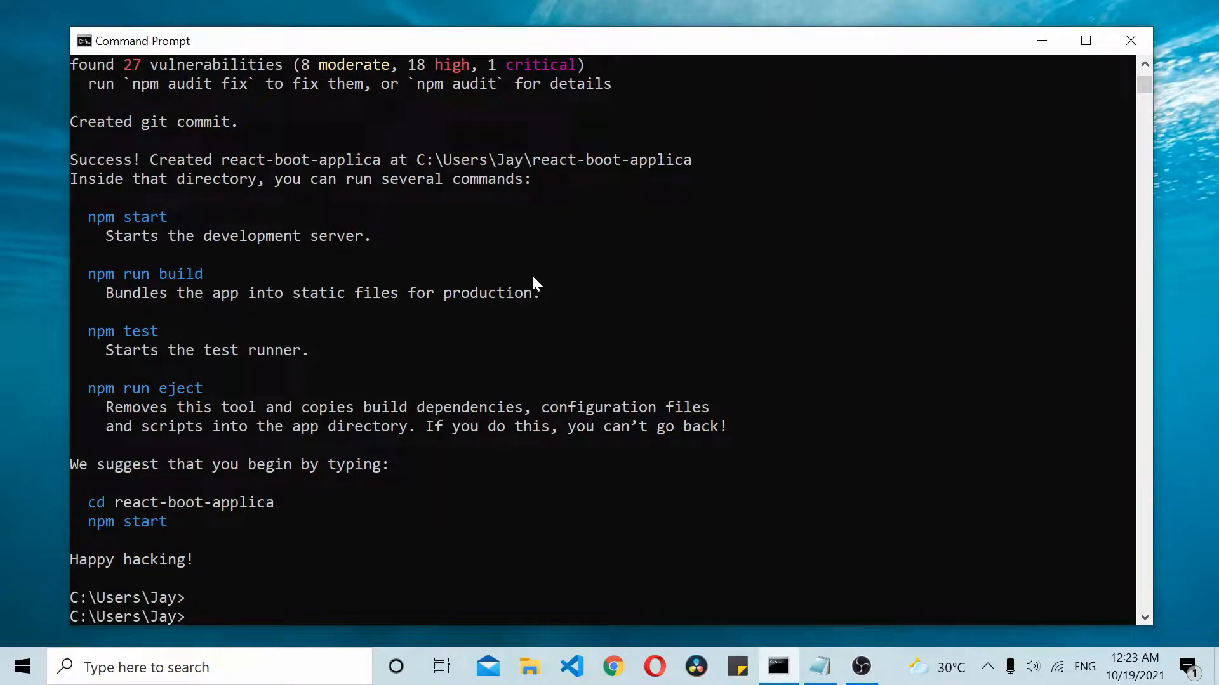
pyautogui.write('cd ract')
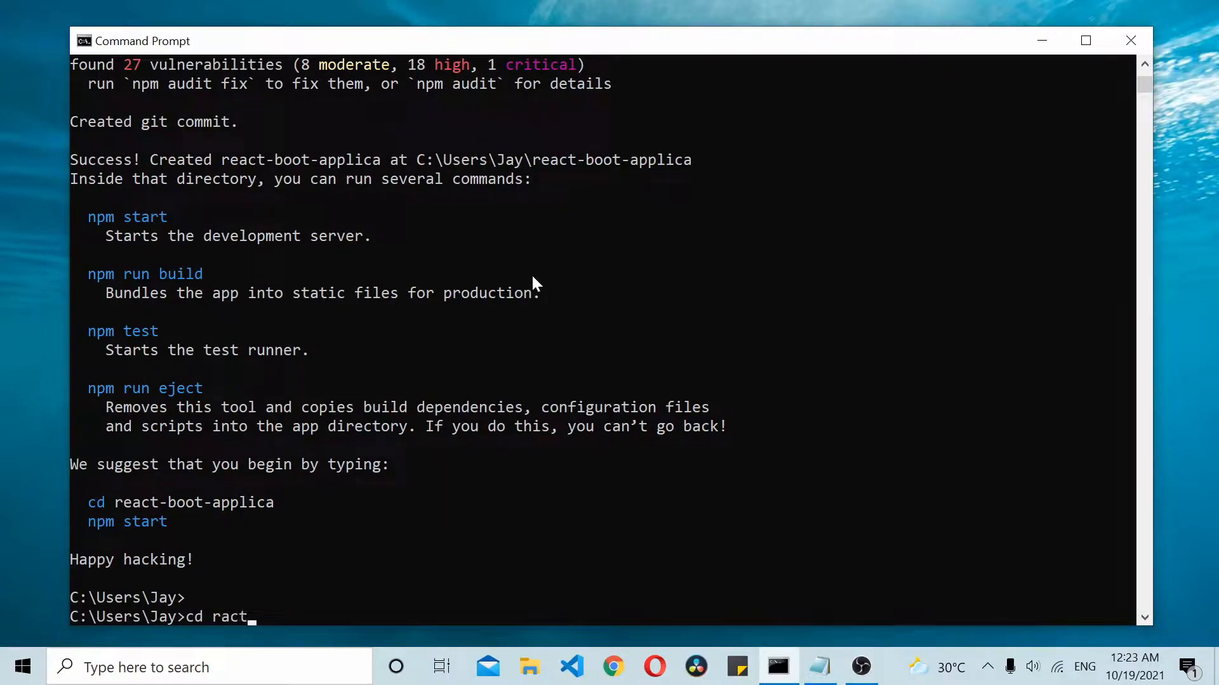
pyautogui.write('react')
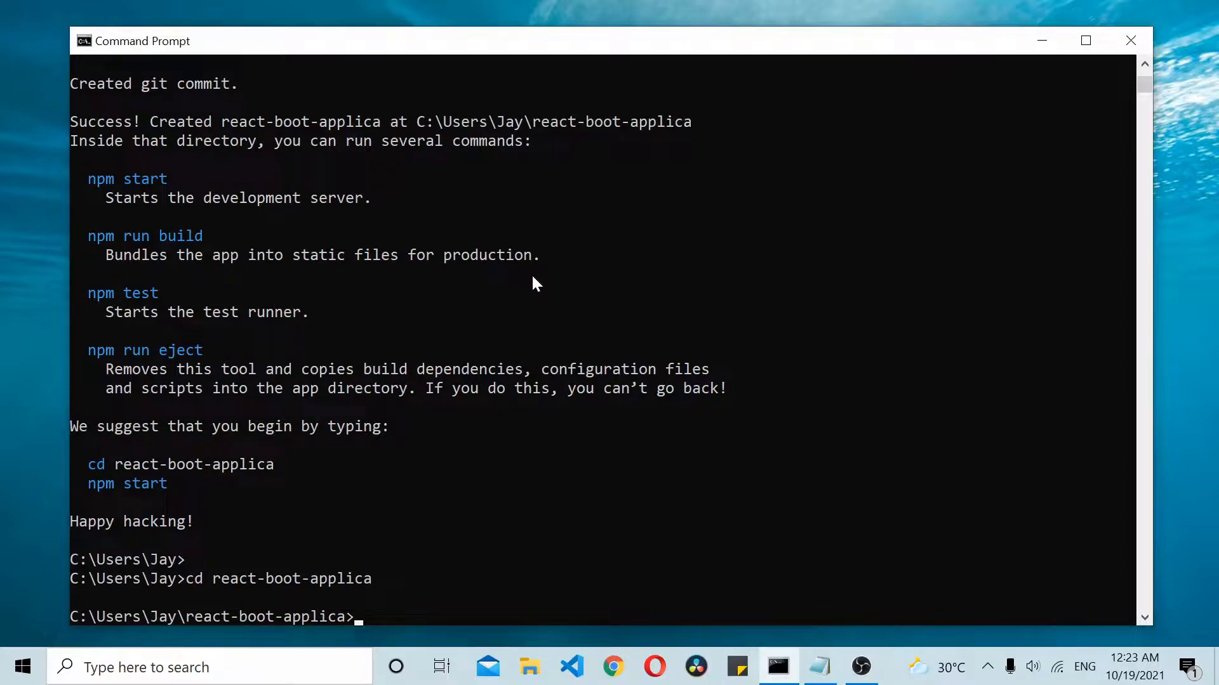
pyautogui.write('npm start')
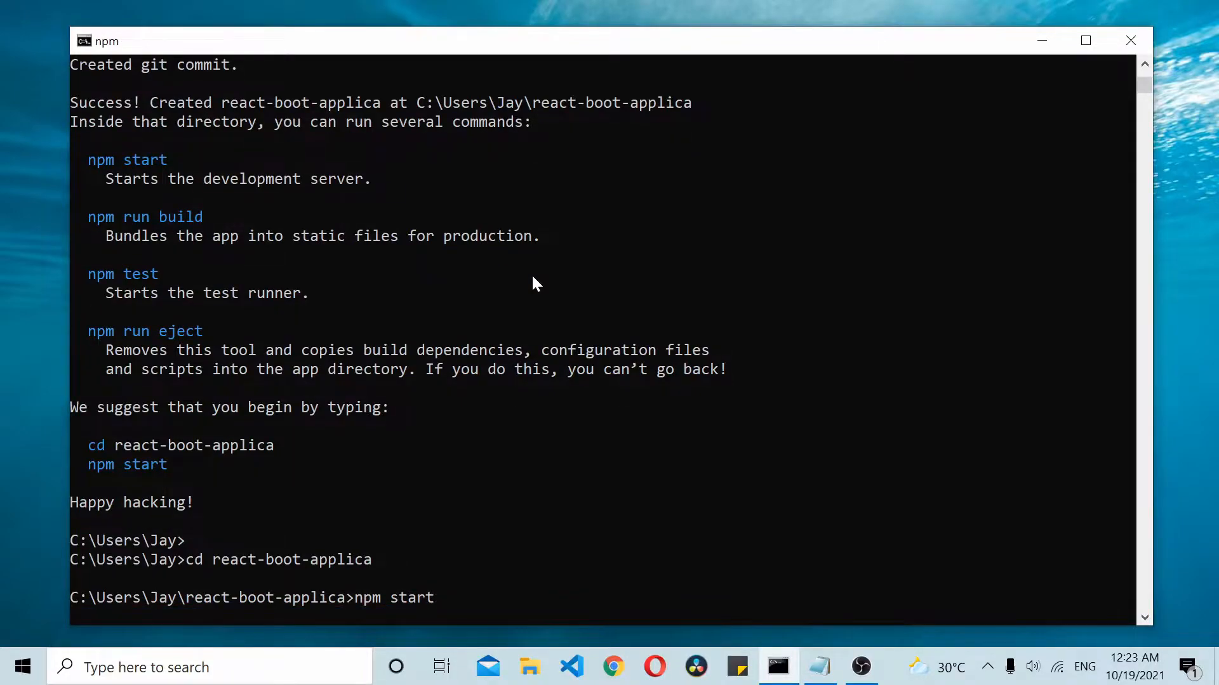
# Step: Install Bootstrap in the project with npm install bootstrap --save from the integrated terminal
pyautogui.click(613, 666)
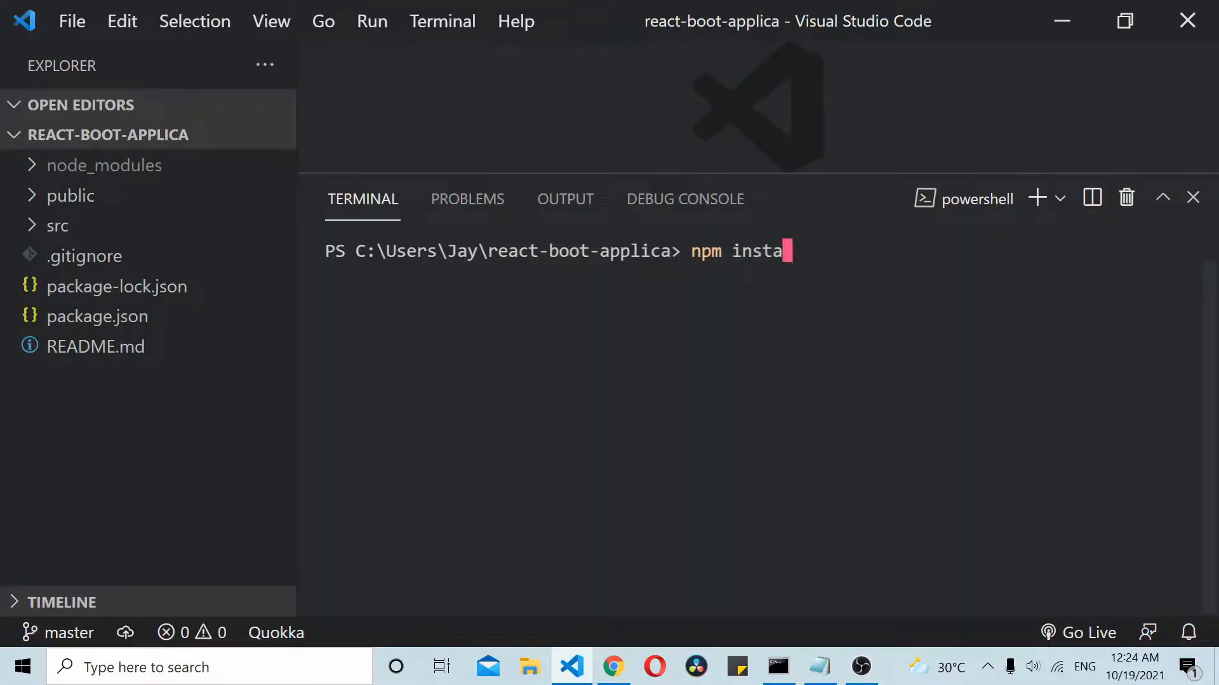
pyautogui.write('ll bo')
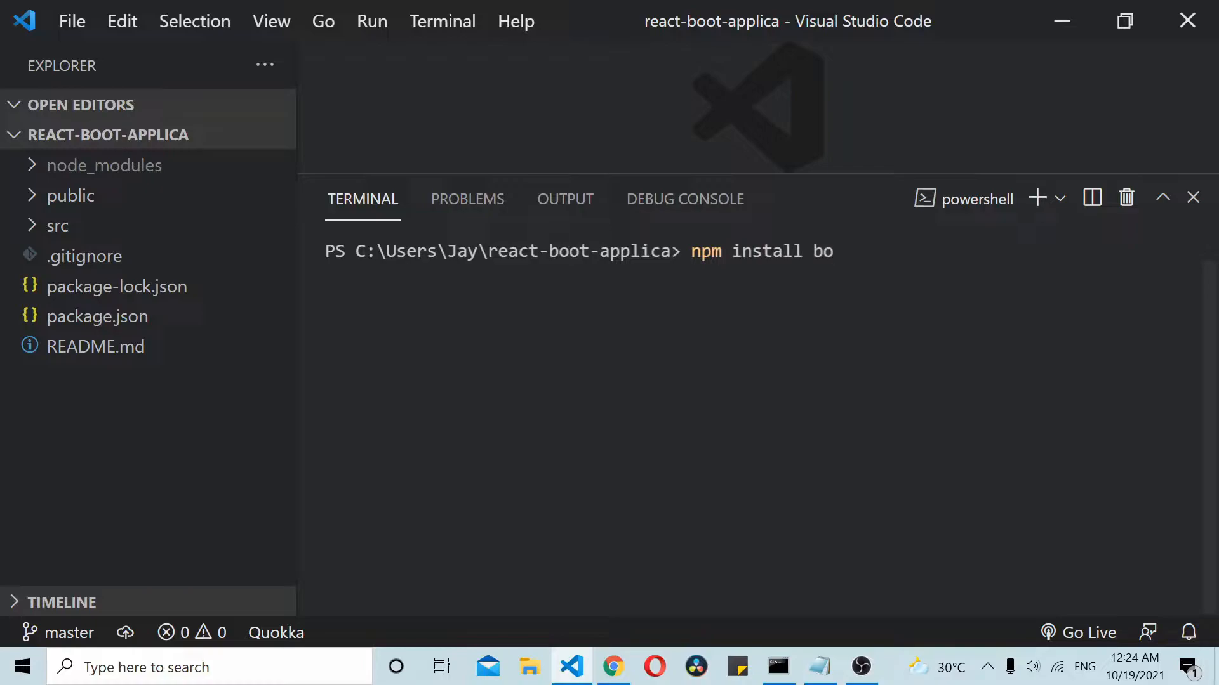
pyautogui.write('otstrap --save')
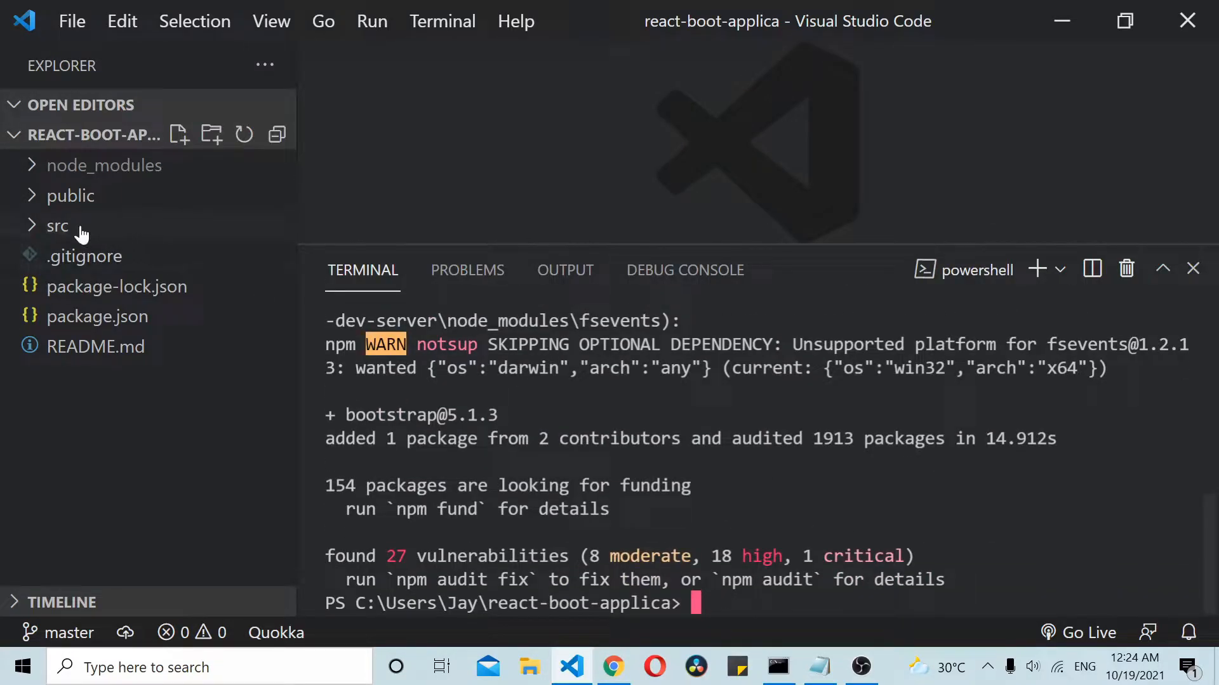
# Step: Import bootstrap.min.css into src/App.js and clear the default JSX inside return()
pyautogui.click(57, 226)
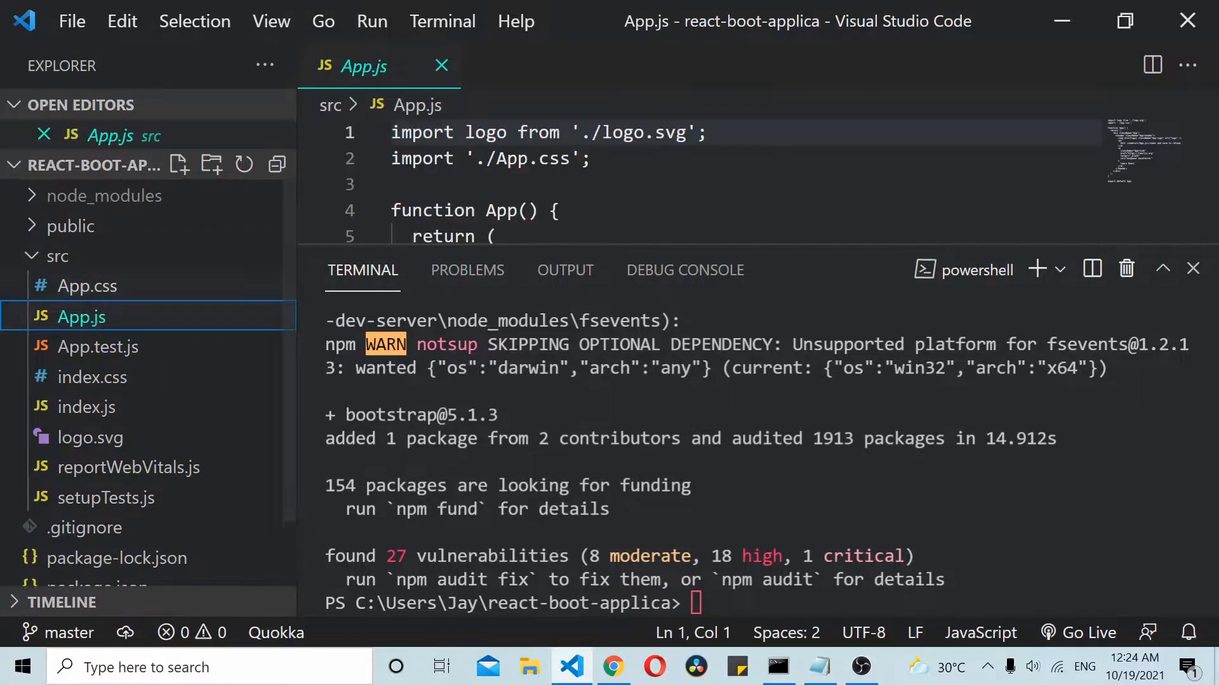
pyautogui.press('enter')
pyautogui.write("import '../node_modules/bootstrap/dist/css/bootstrap.min.css';")
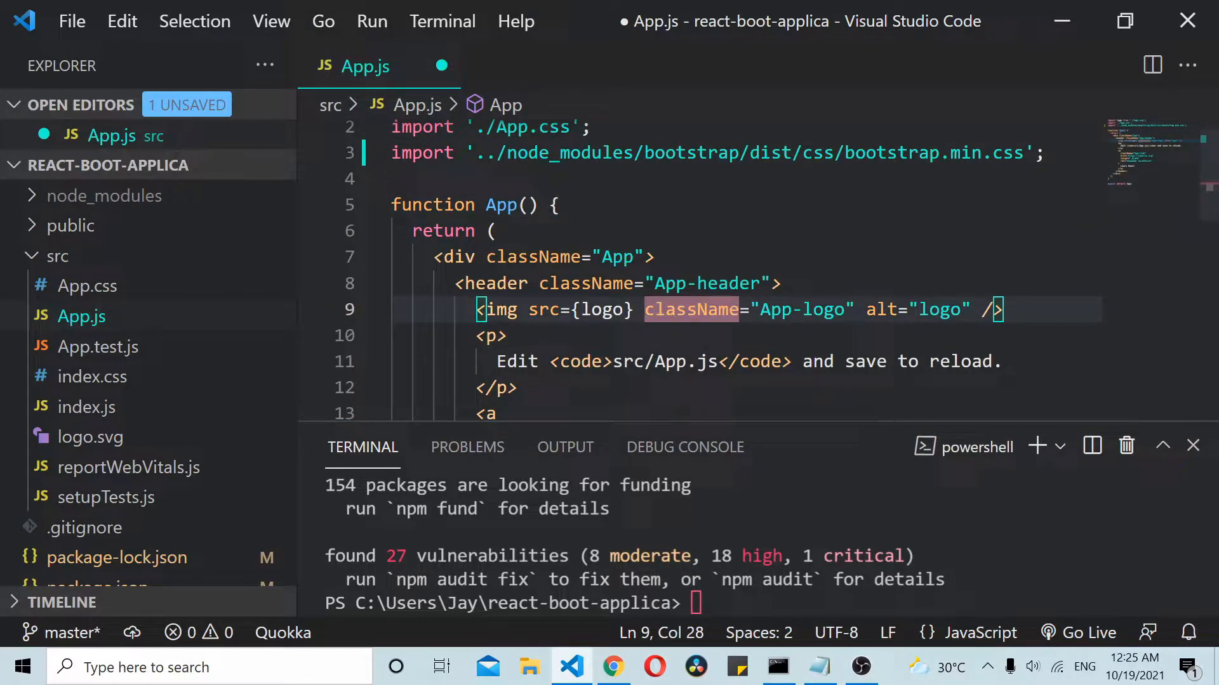
pyautogui.click(376, 257)
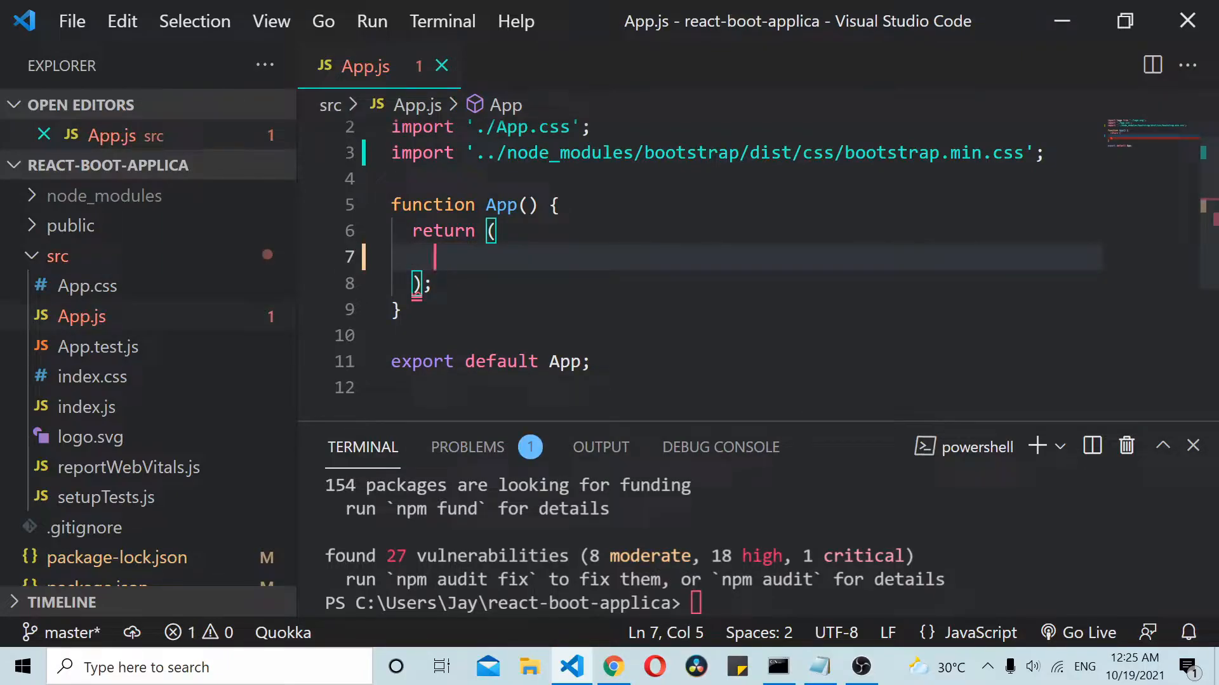
# Step: Reach Bootstrap's Sign-in example, view its page source and bring up the signin.css stylesheet
pyautogui.click(613, 666)
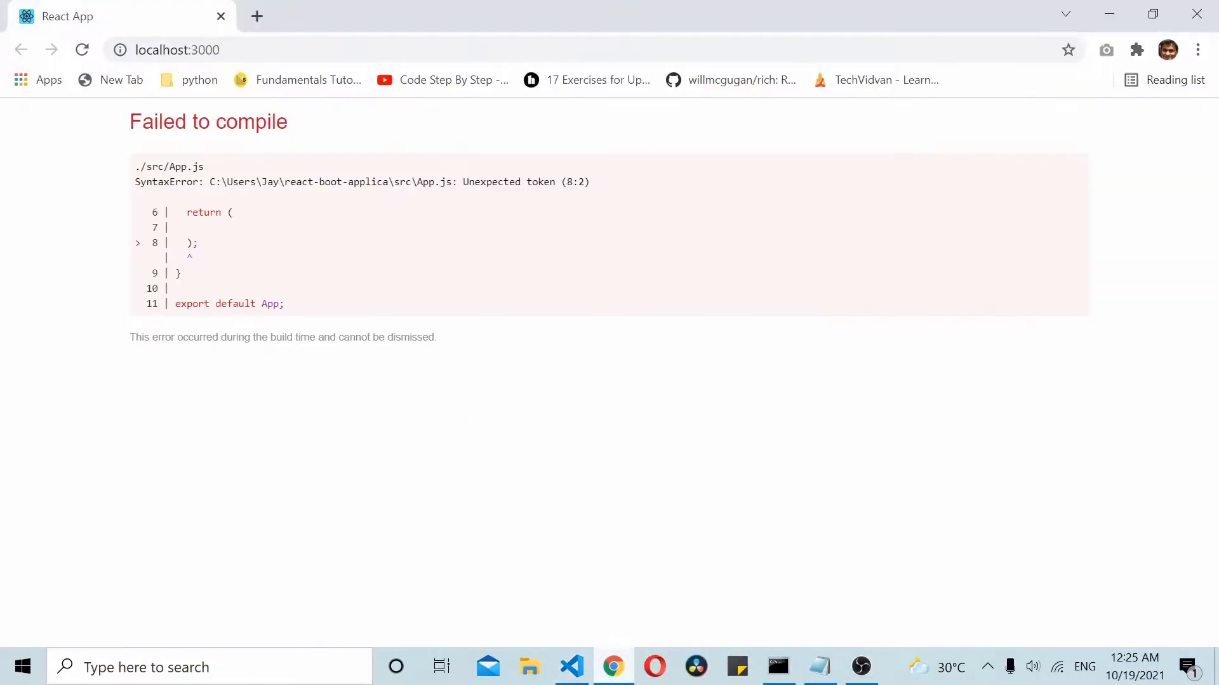
pyautogui.write('get')
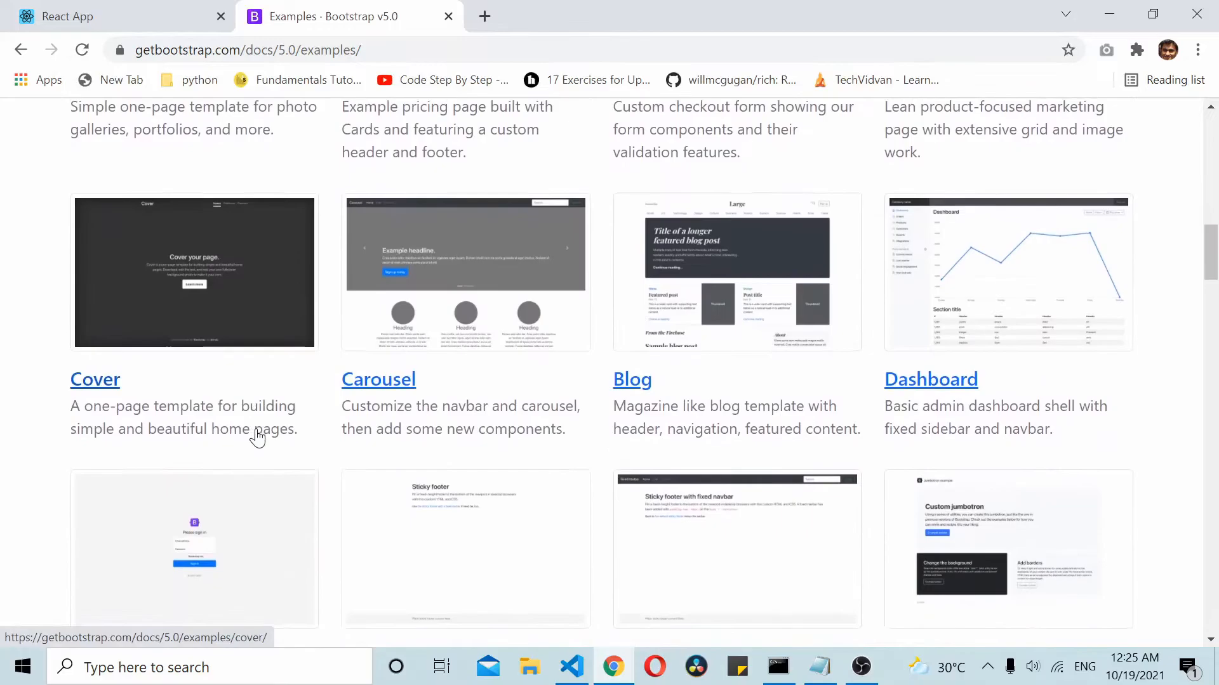
pyautogui.scroll(-3)
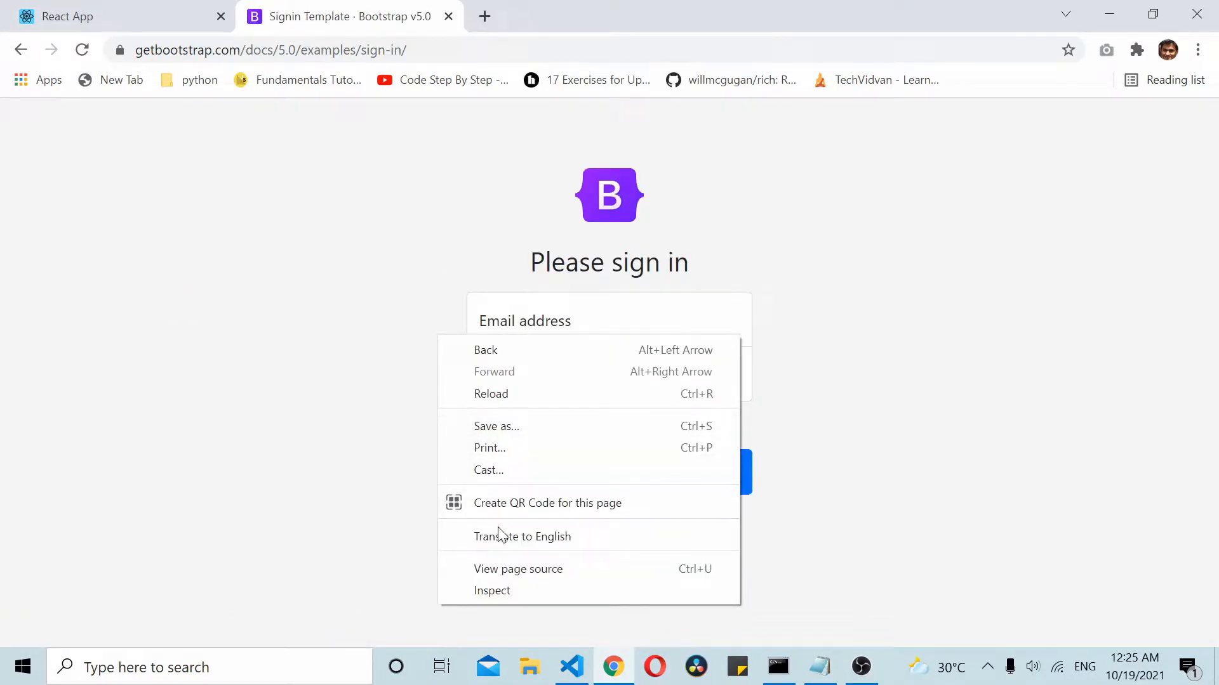
pyautogui.click(518, 569)
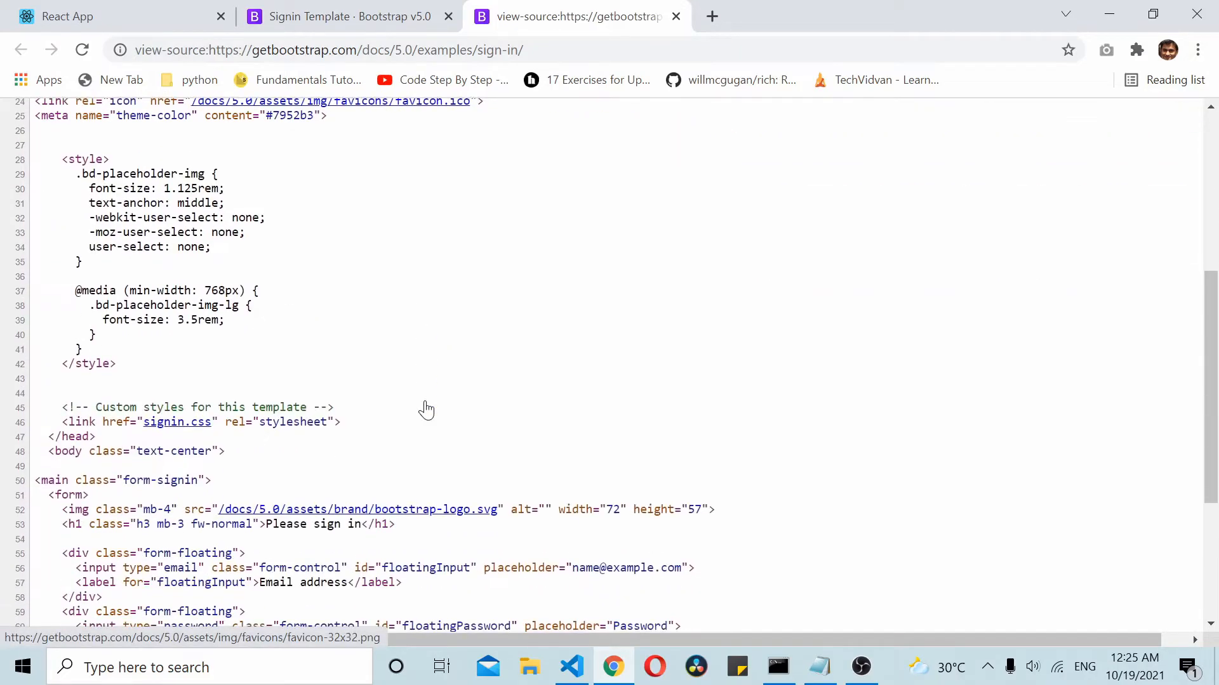
pyautogui.scroll(-3)
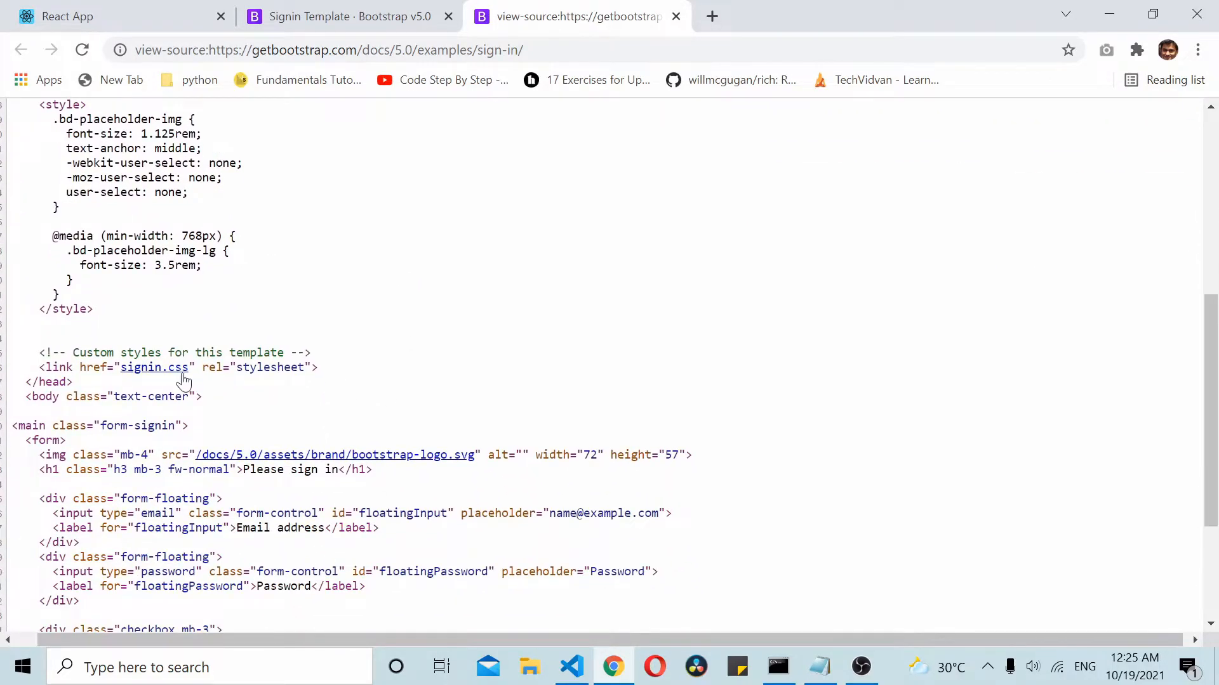
pyautogui.click(154, 367)
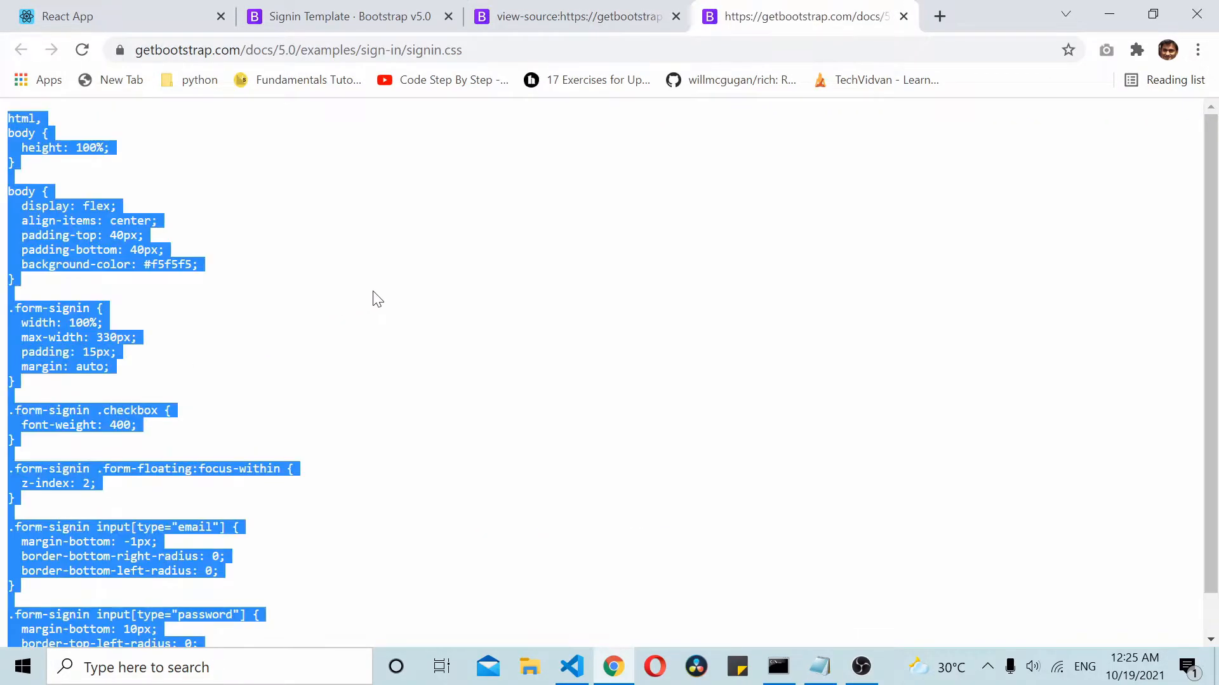
pyautogui.click(572, 667)
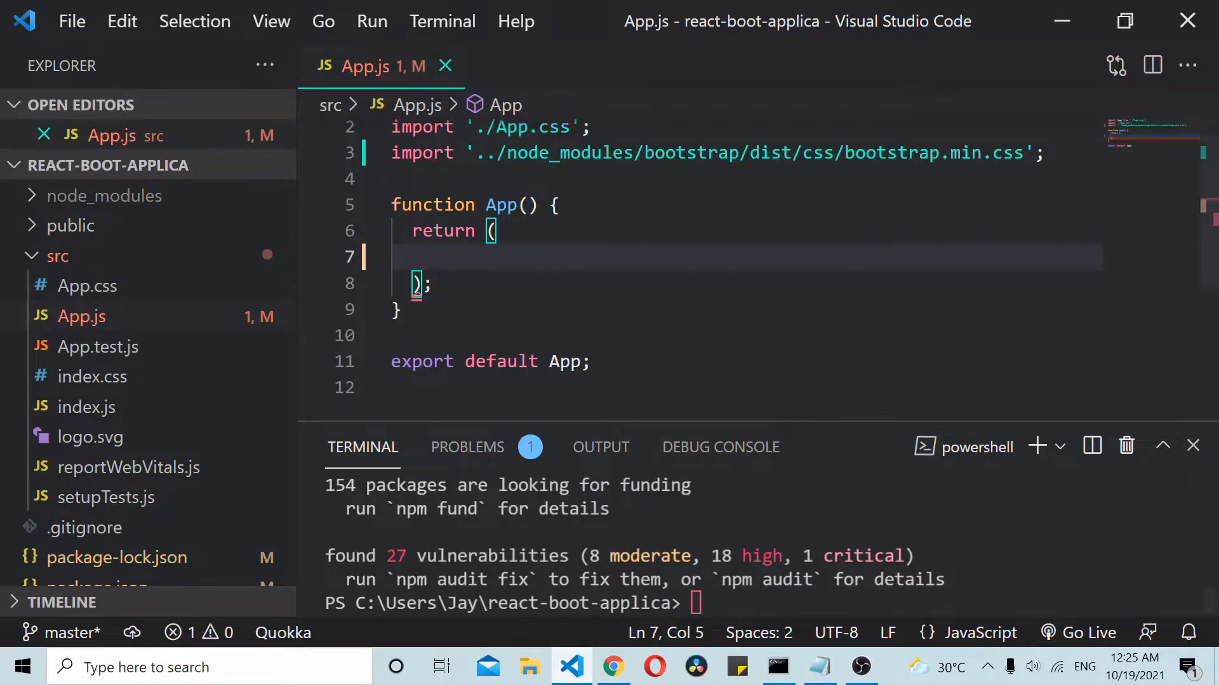
# Step: Create signin.css in src and add import './signin.css' to App.js
pyautogui.click(178, 163)
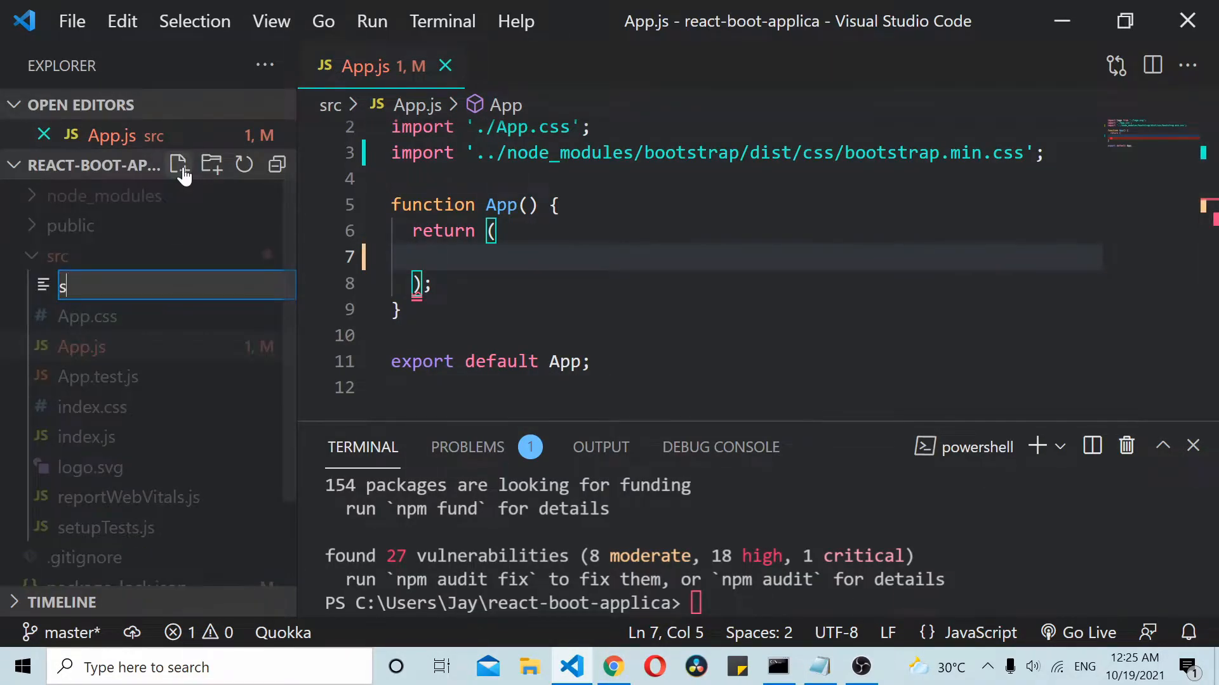
pyautogui.write('ignin.c')
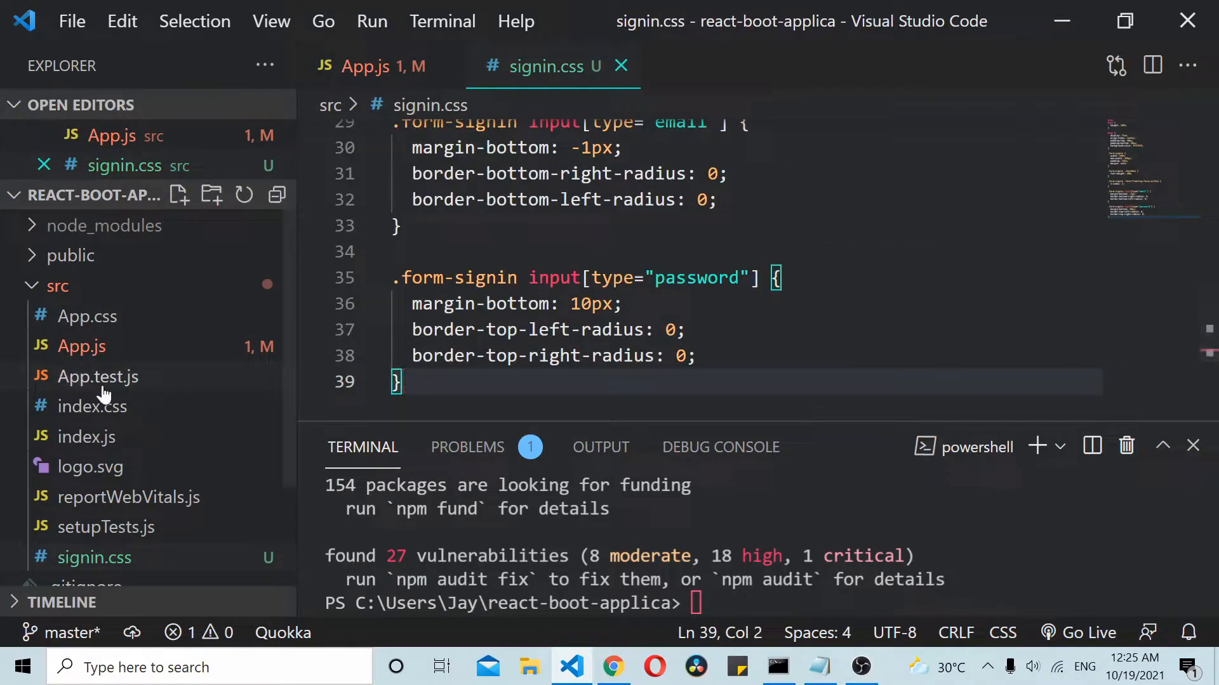
pyautogui.click(366, 66)
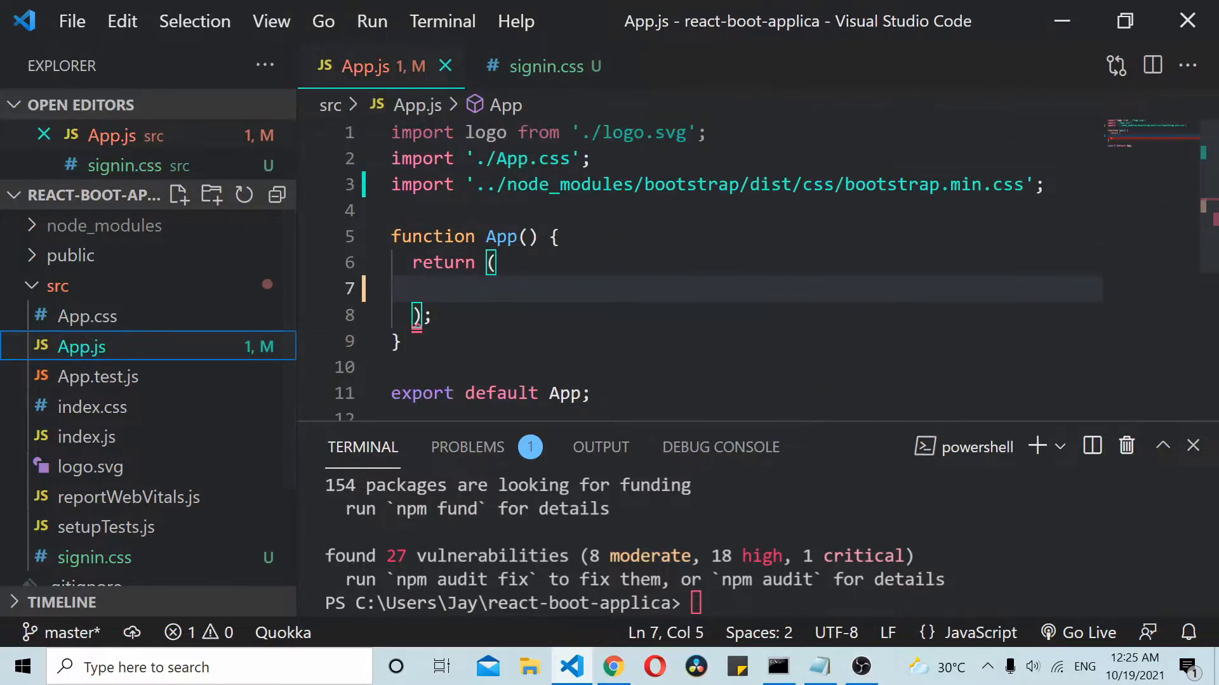
pyautogui.write("import './si")
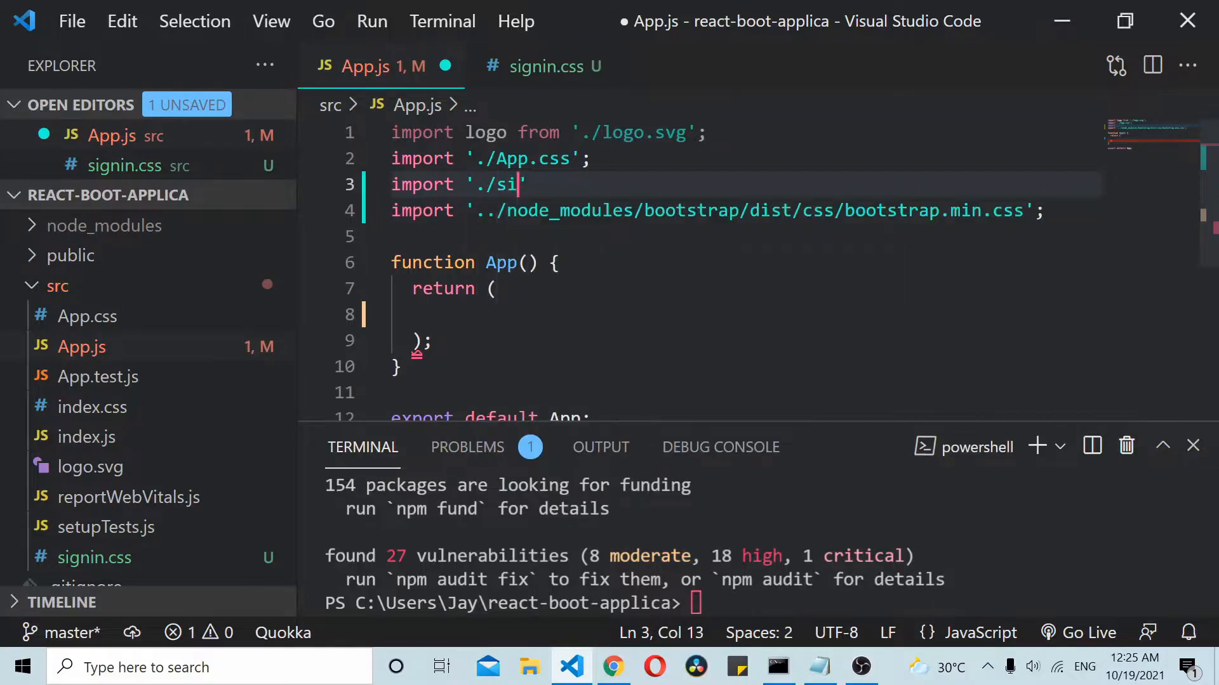
pyautogui.write('g')
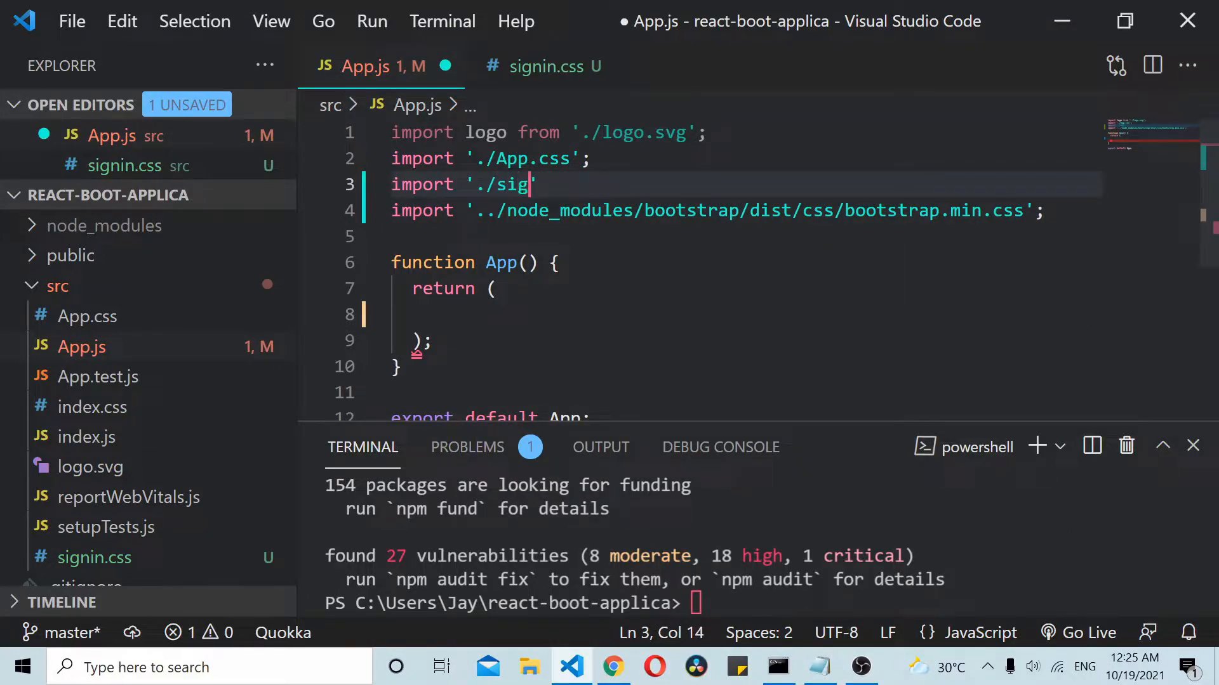
pyautogui.write('nin.css')
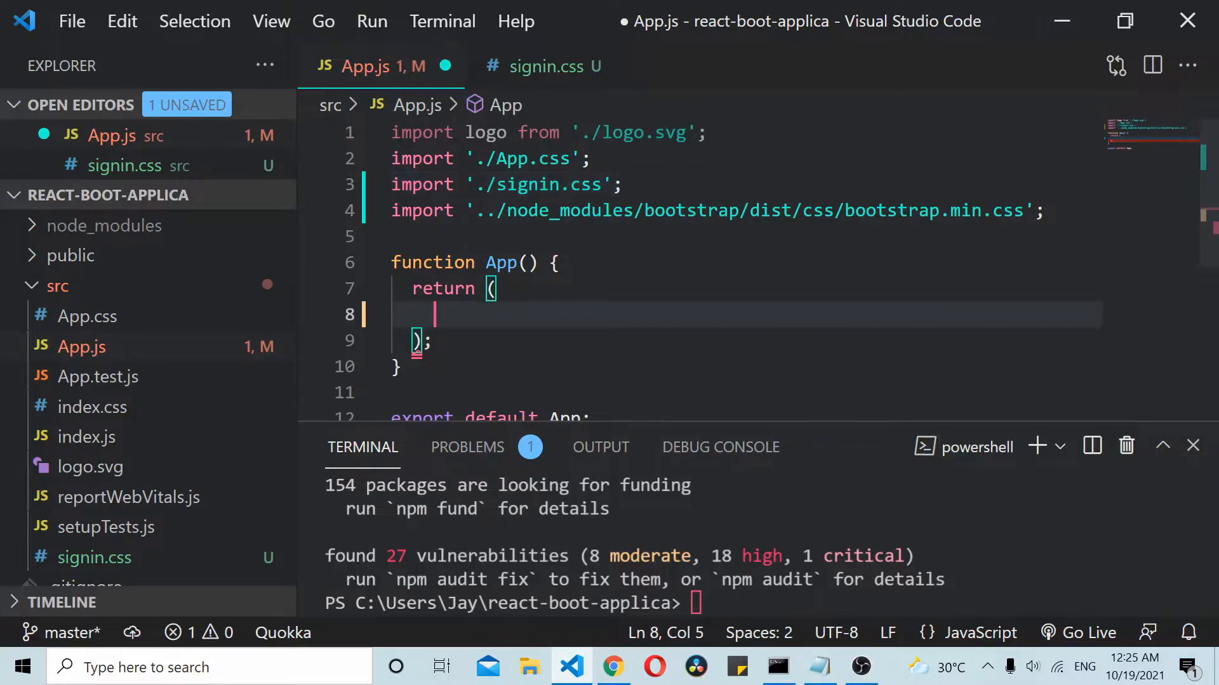
# Step: Nest container, row and col-12 divs inside the App component's return()
pyautogui.write('<div>')
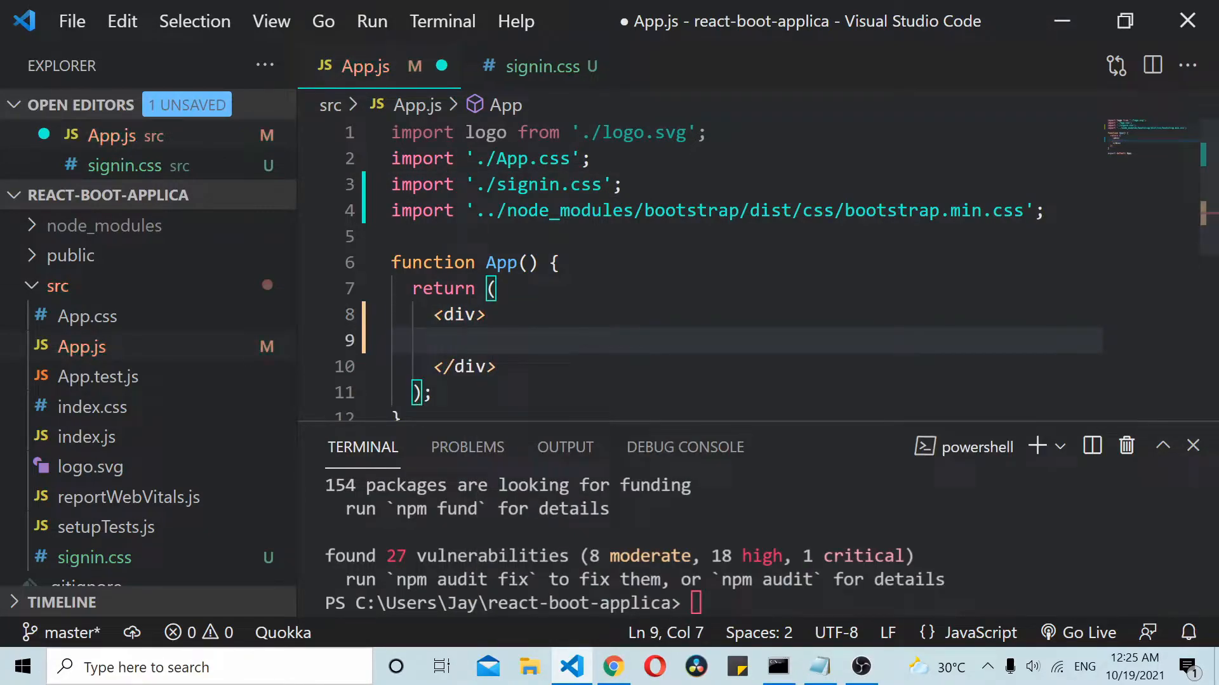
pyautogui.write('className="cto')
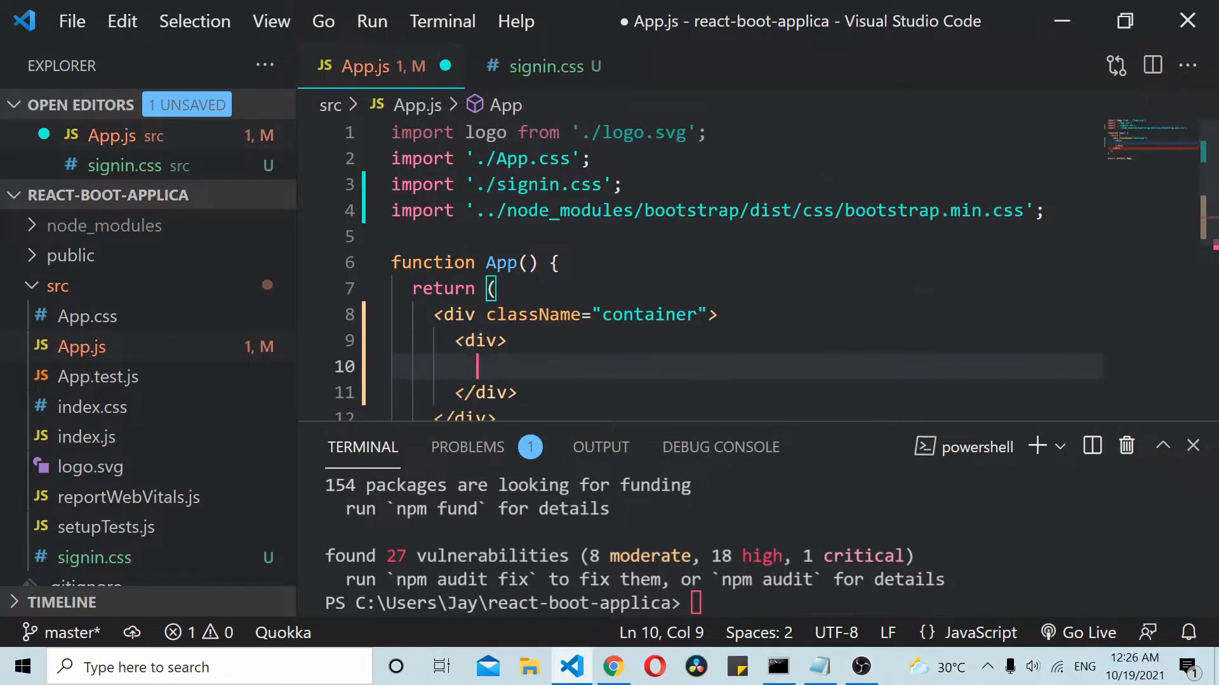
pyautogui.write('className="r"')
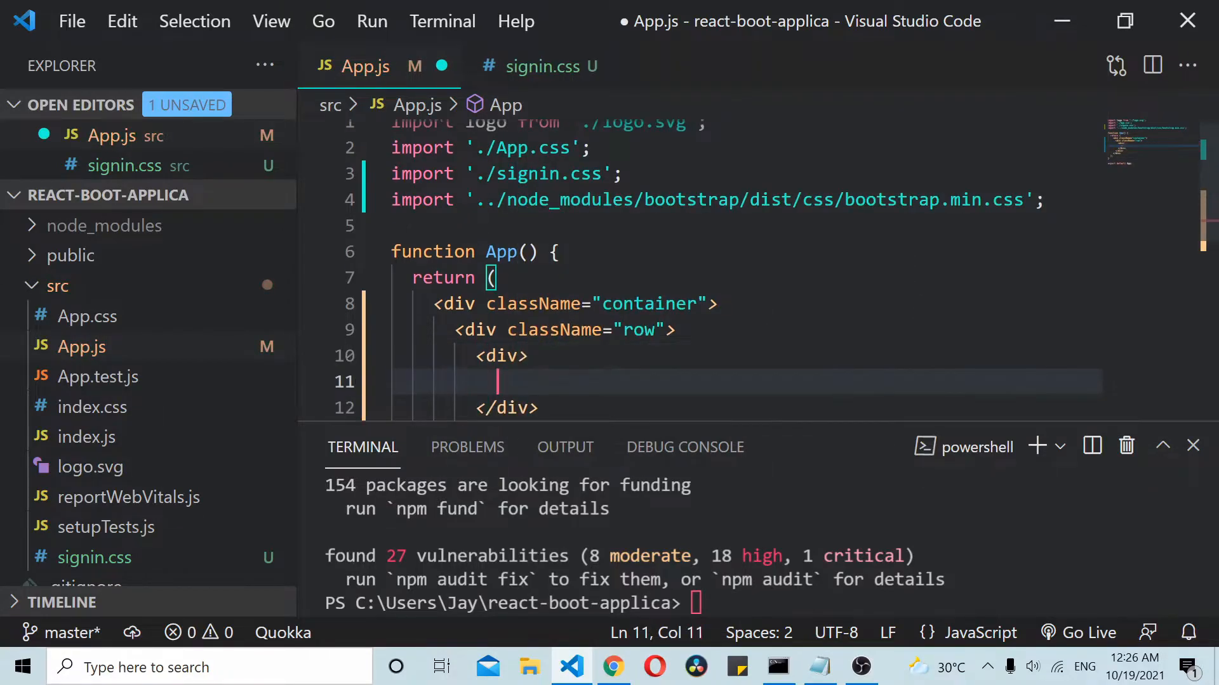
pyautogui.write('className="col-12"')
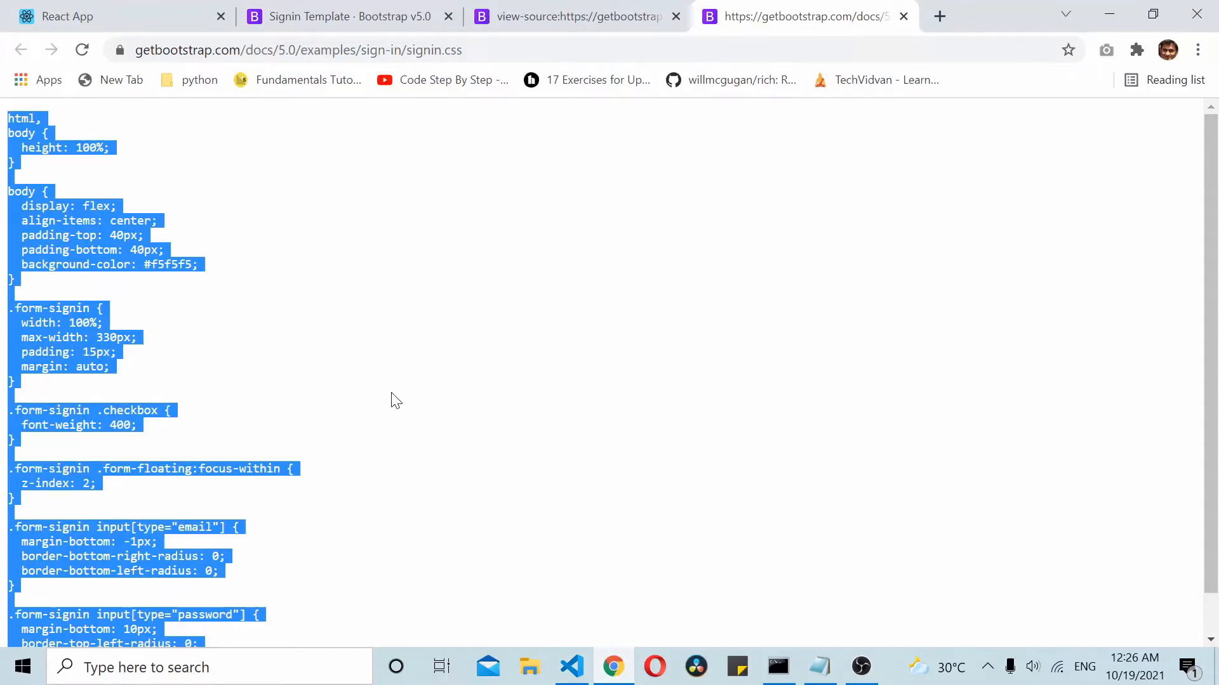
# Step: Copy the <main class="form-signin"> block from the template's page source and return to the editor
pyautogui.click(575, 16)
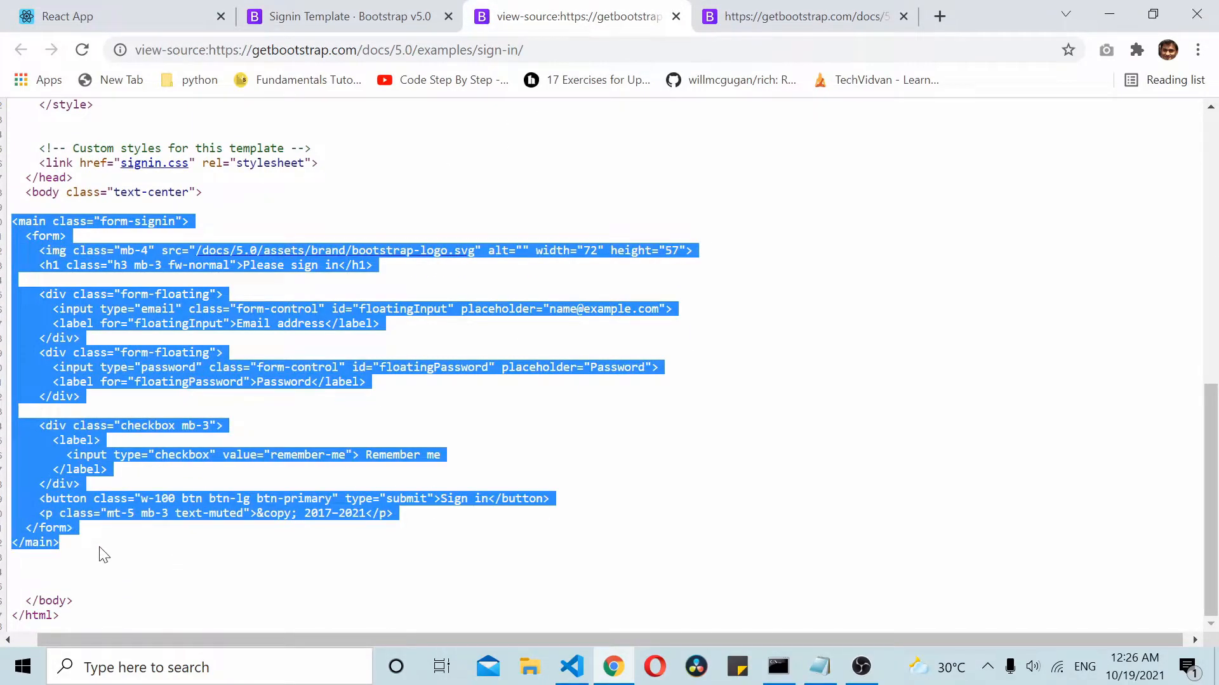
pyautogui.click(571, 667)
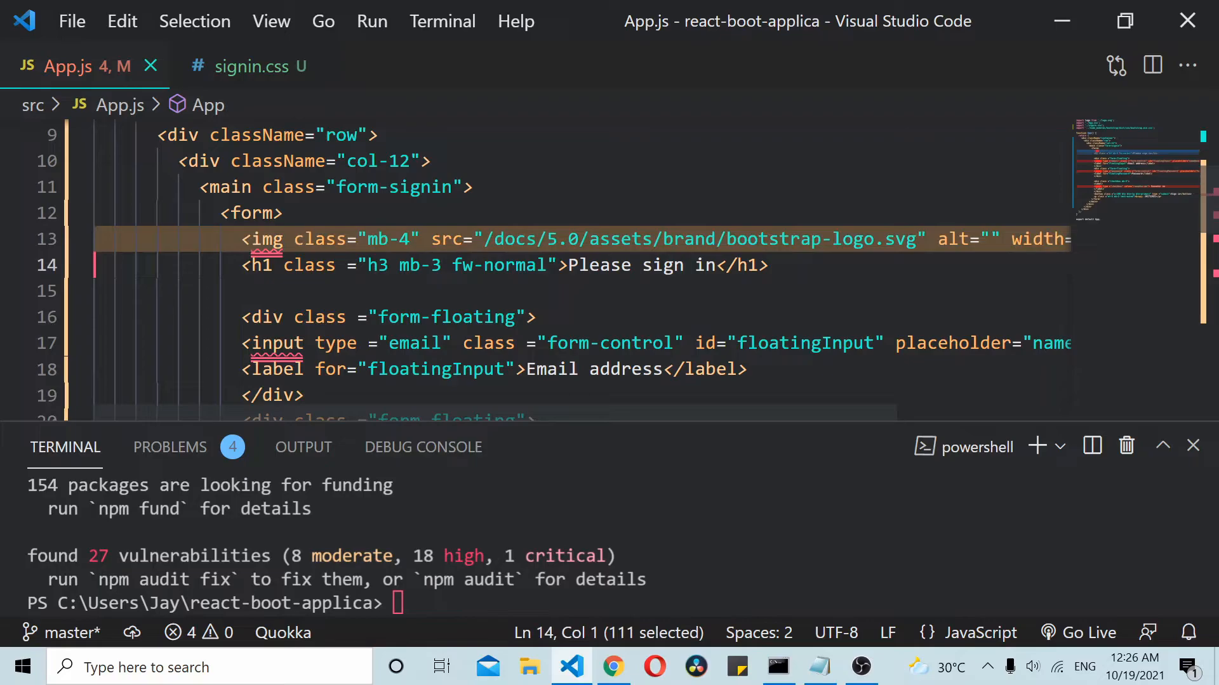
# Step: Delete the logo <img> line, self-close the input tags with /> and start a find over 'class'
pyautogui.press('Delete')
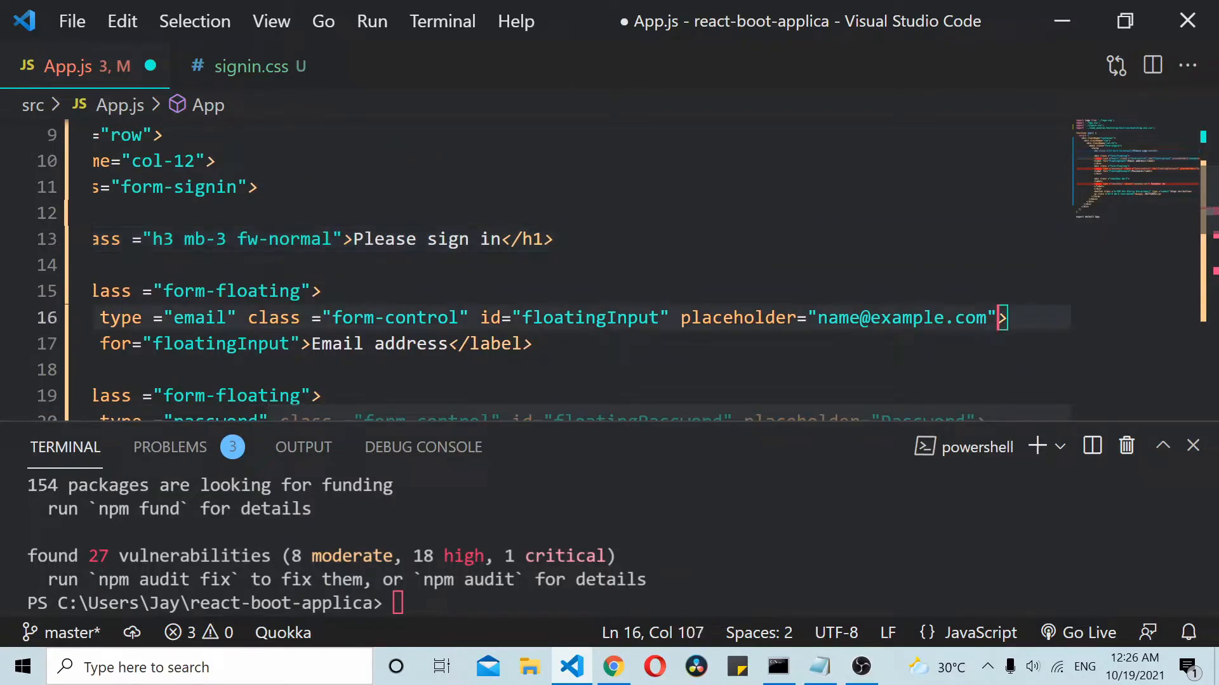
pyautogui.write('/>')
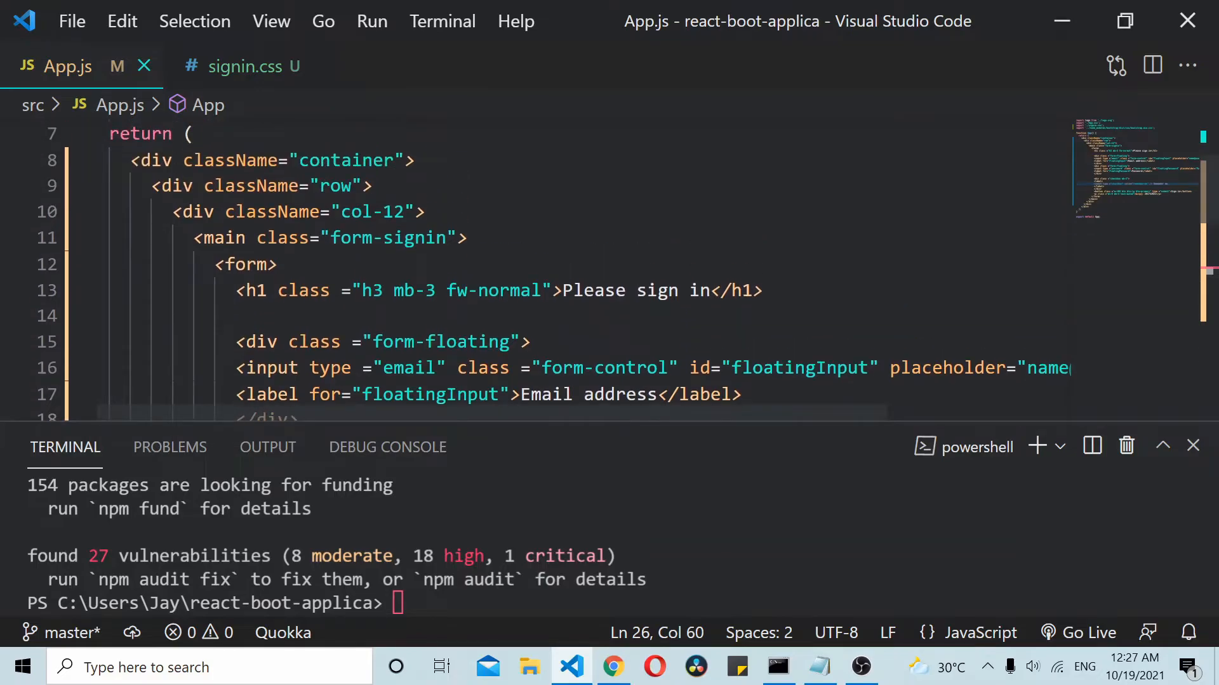
pyautogui.press('Ctrl+f')
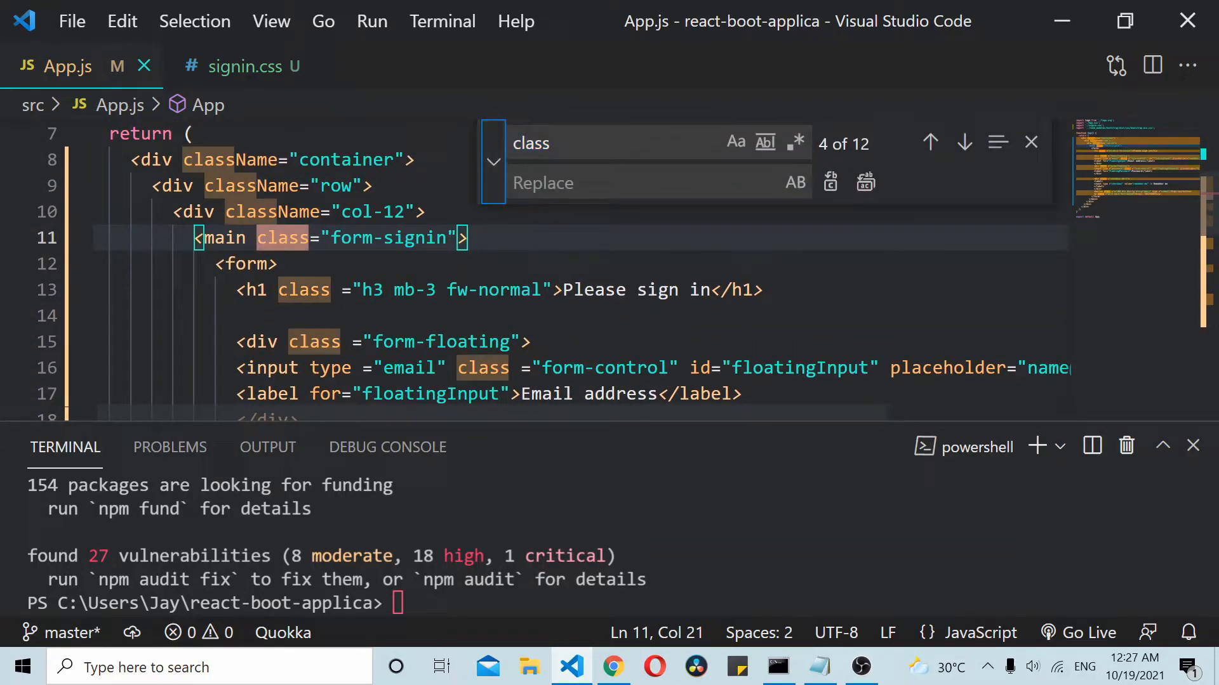
# Step: Replace all 12 'class' attributes with 'className' and run npm start in the terminal
pyautogui.write('className')
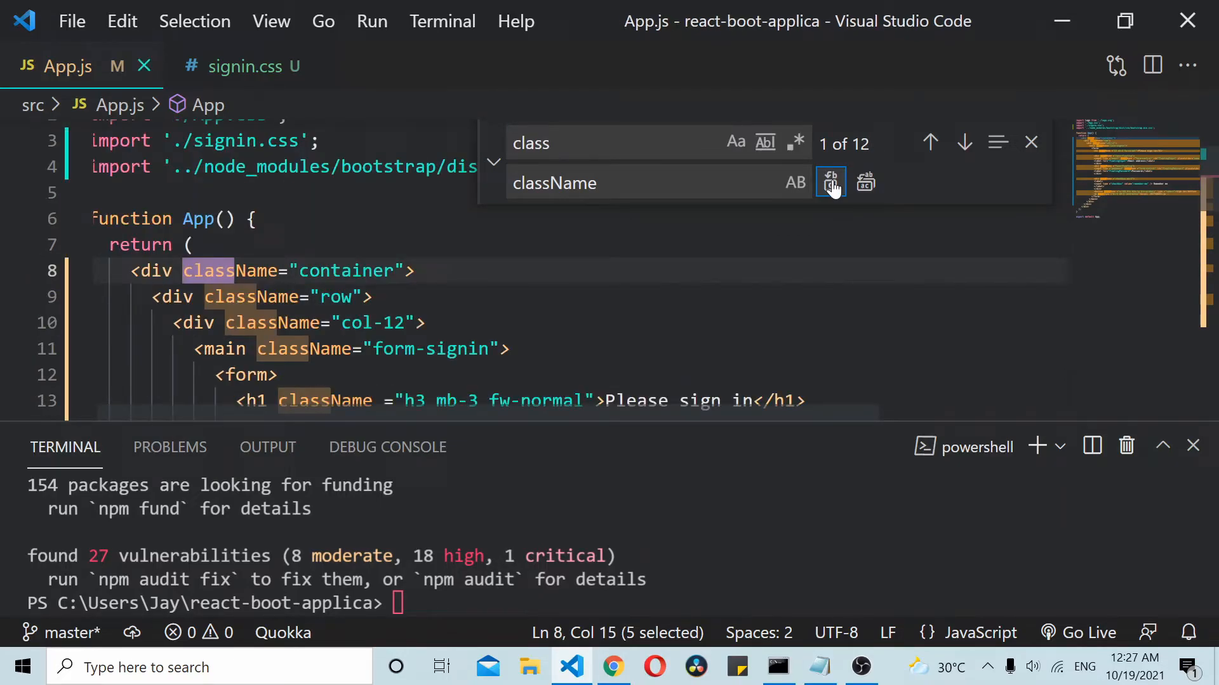
pyautogui.click(830, 182)
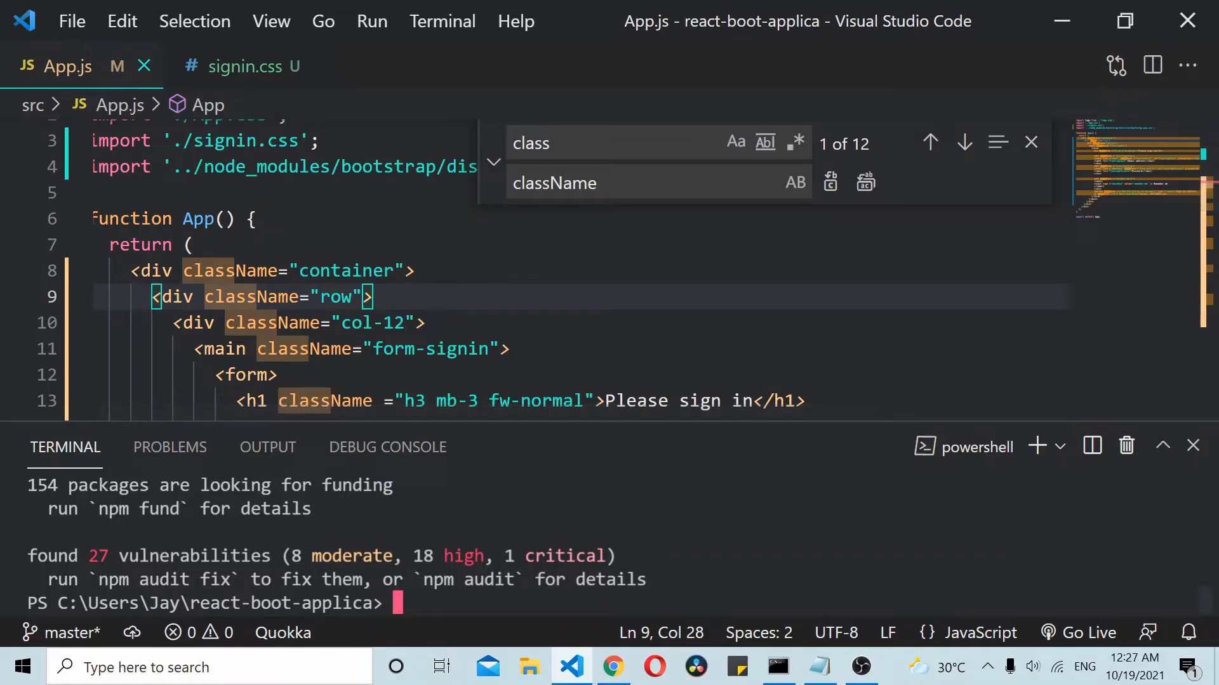
pyautogui.write('npm start')
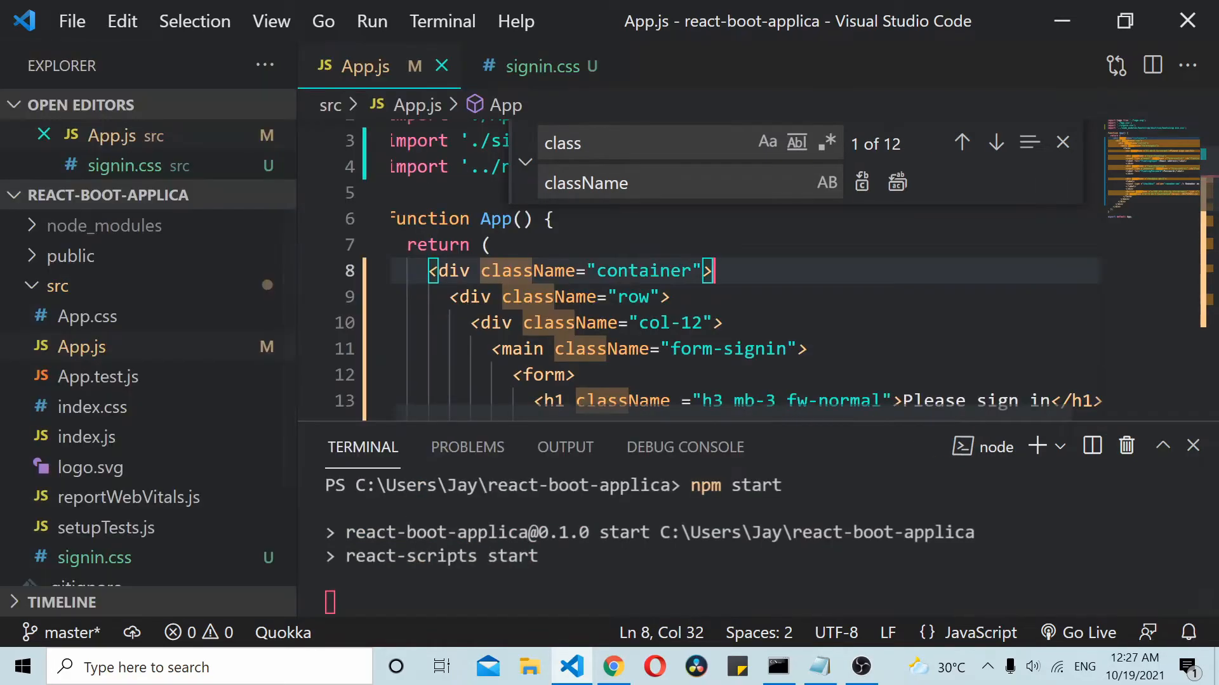
# Step: Append #root { width: 100%; } to App.css and save the stylesheet
pyautogui.click(80, 346)
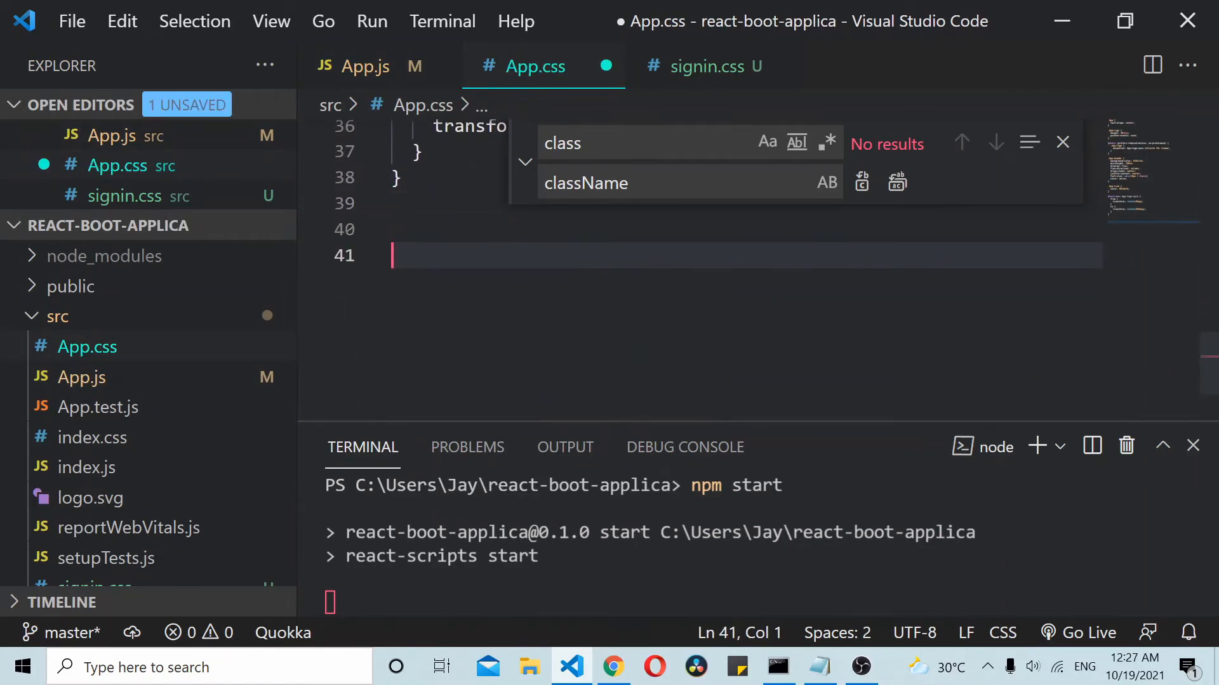
pyautogui.write('#root{')
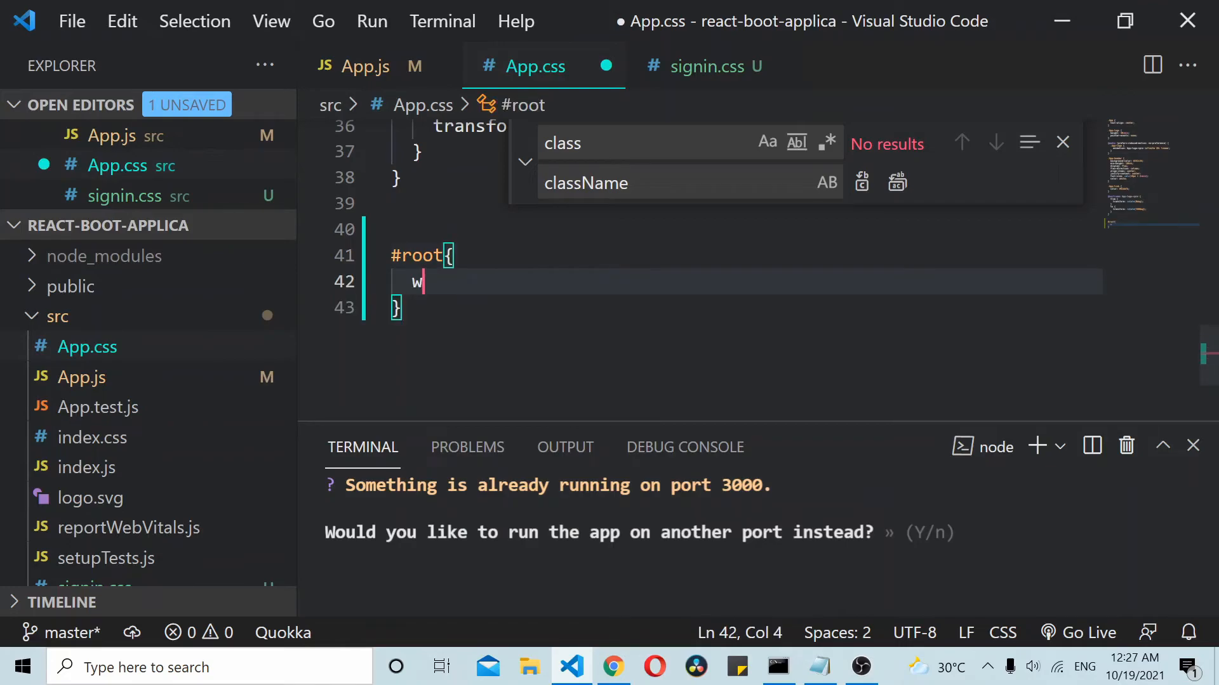
pyautogui.write('idth: 100%;')
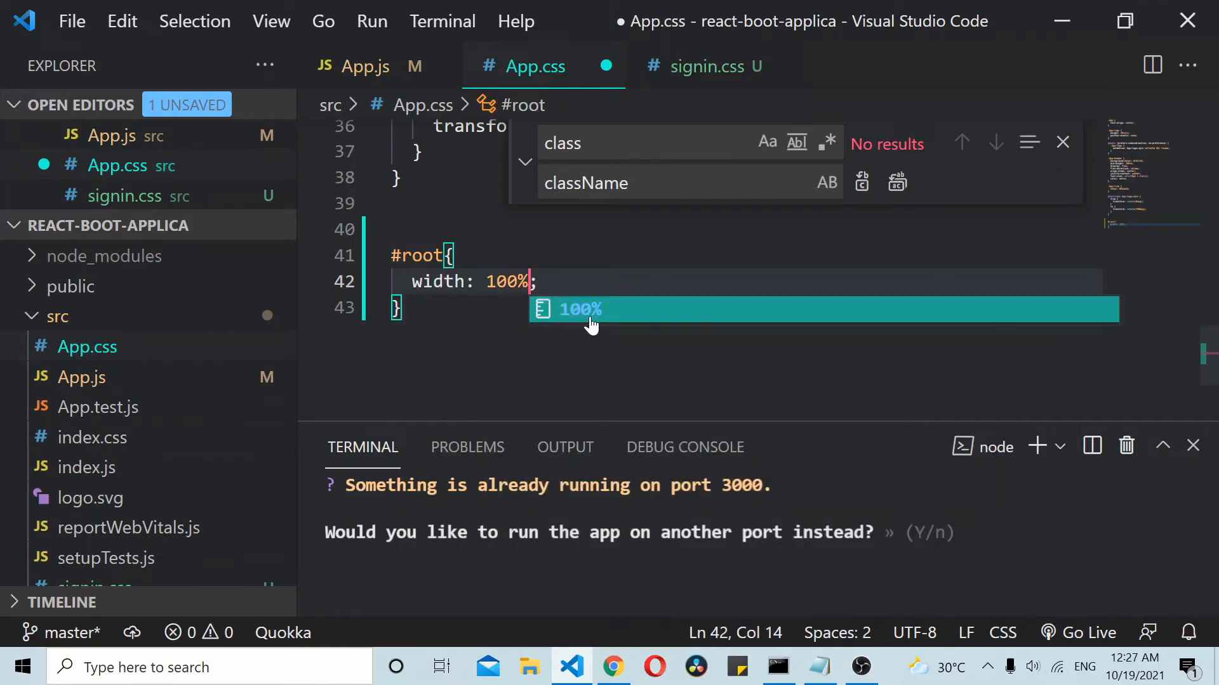
pyautogui.press('ctrl+s')
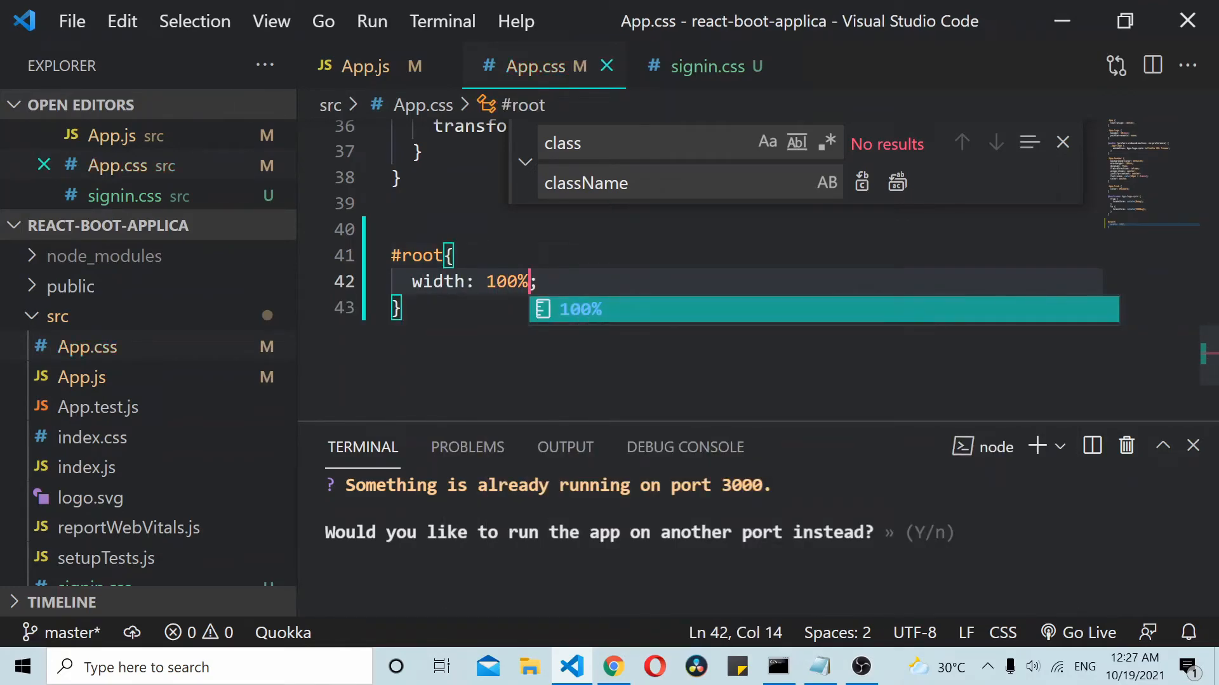
# Step: Show the localhost:3000 tab rendering the centered 'Please sign in' form
pyautogui.click(613, 667)
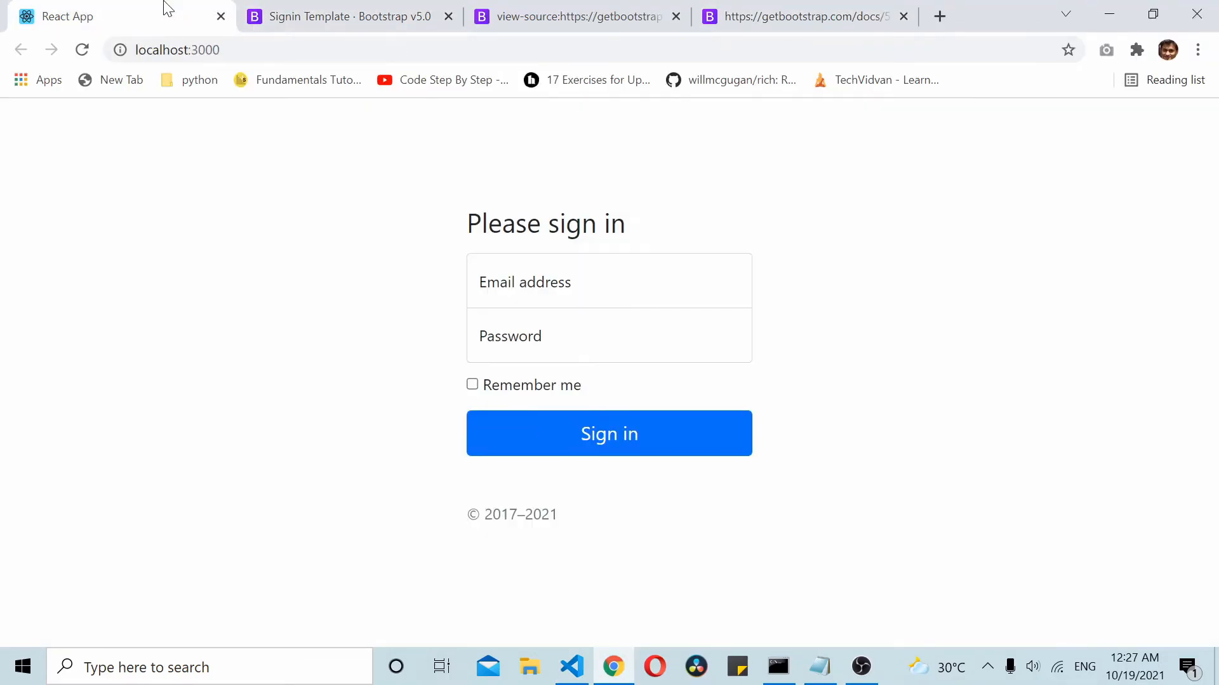
pyautogui.moveTo(267, 299)
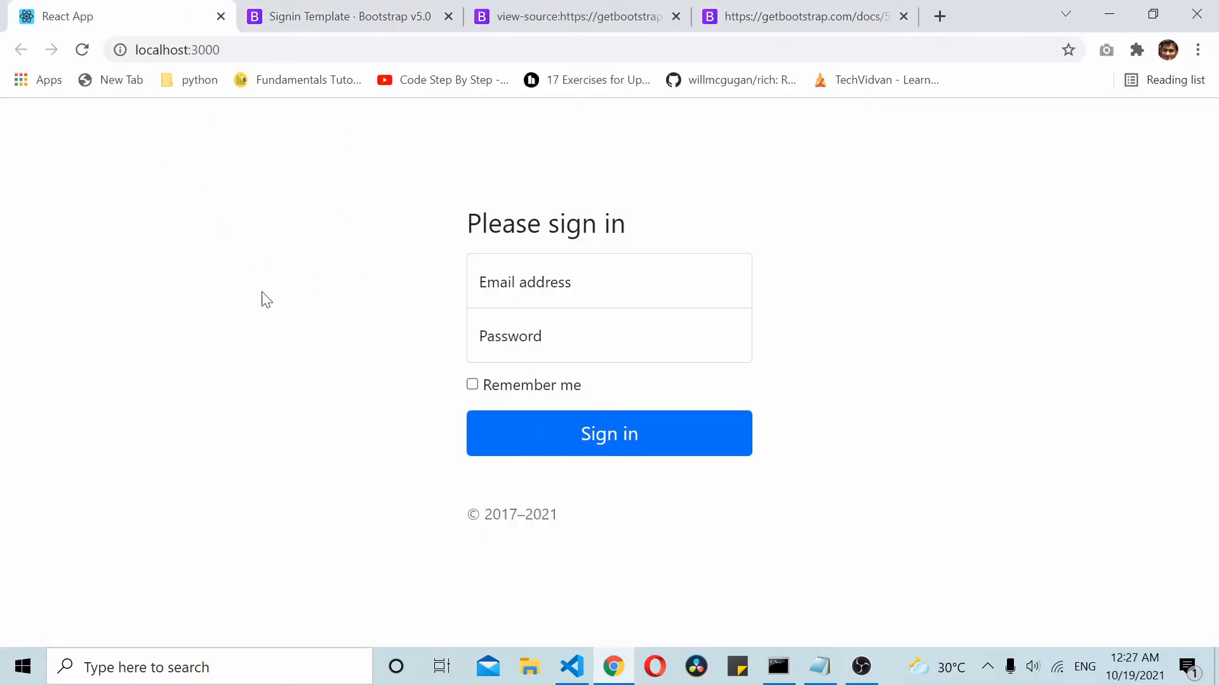
pyautogui.moveTo(435, 328)
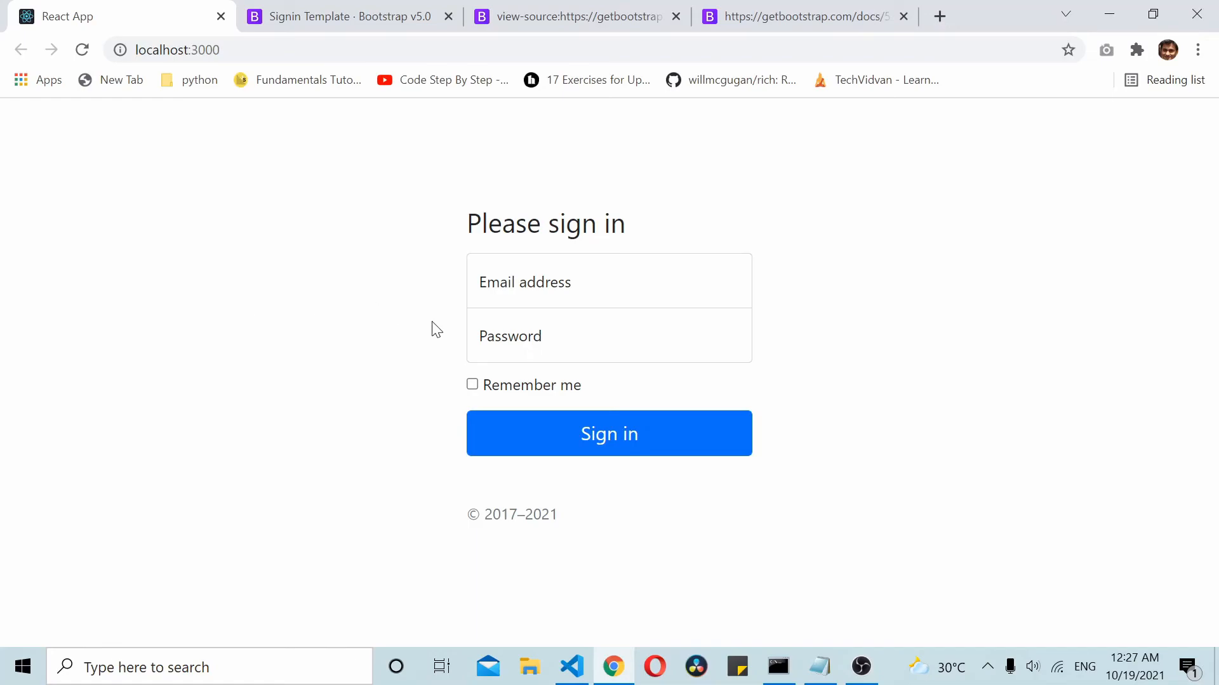
pyautogui.moveTo(445, 335)
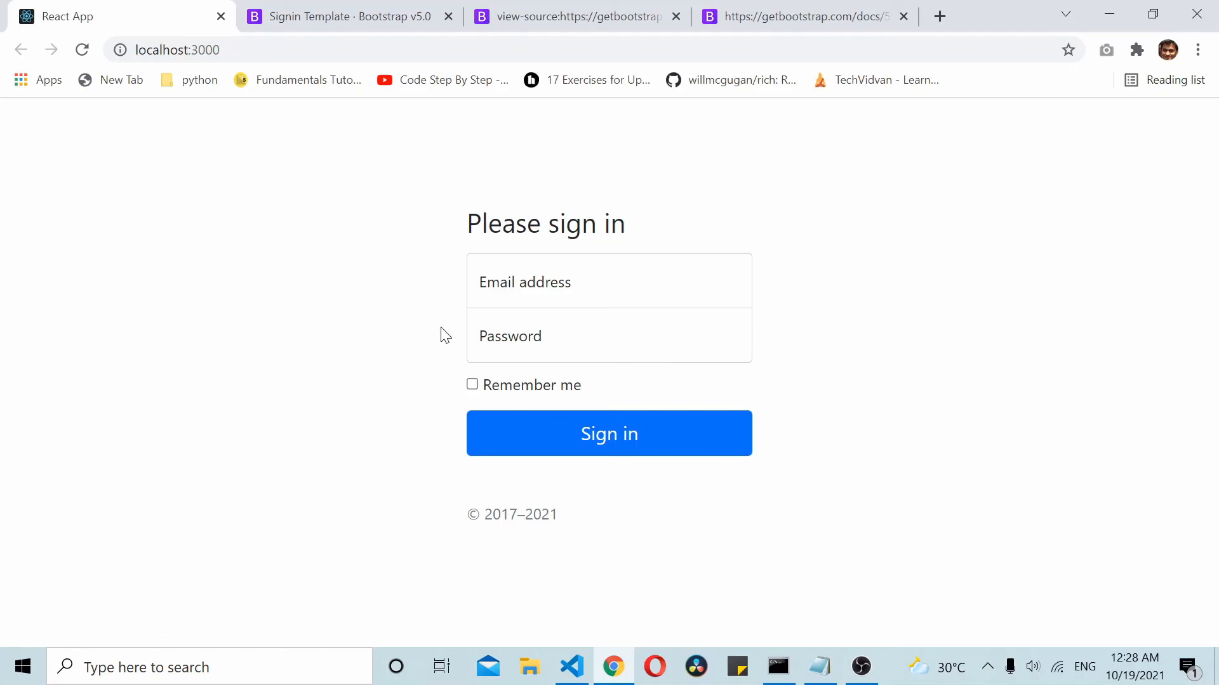
pyautogui.moveTo(905, 482)
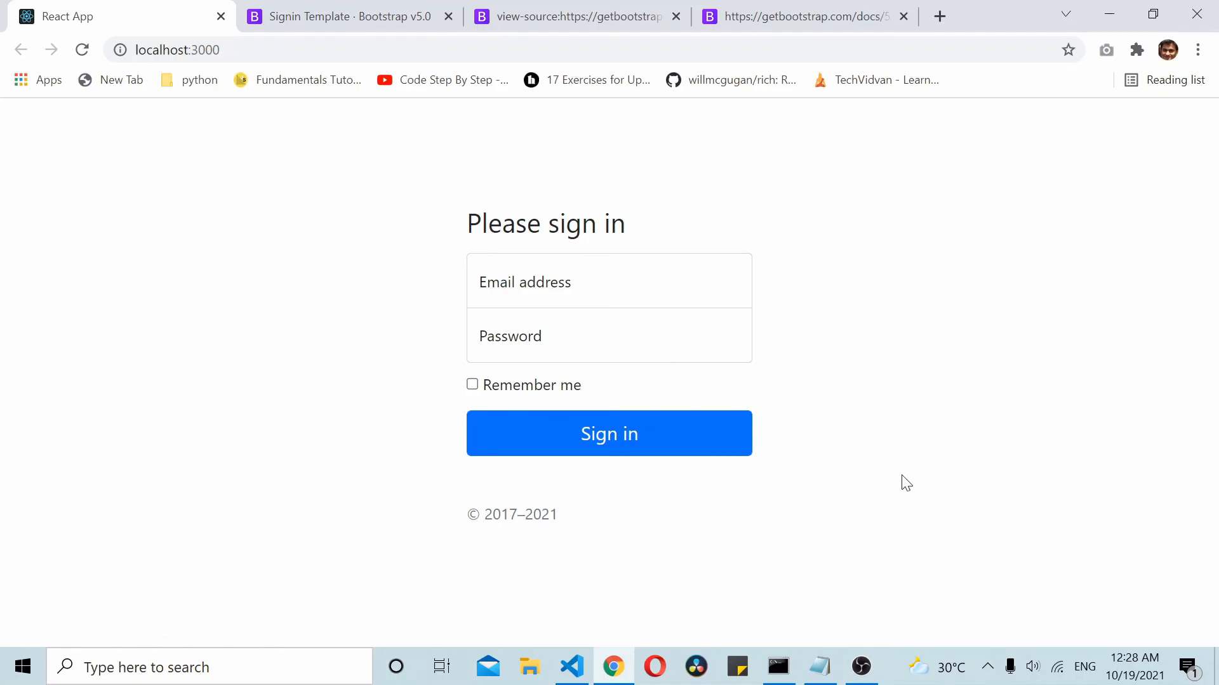